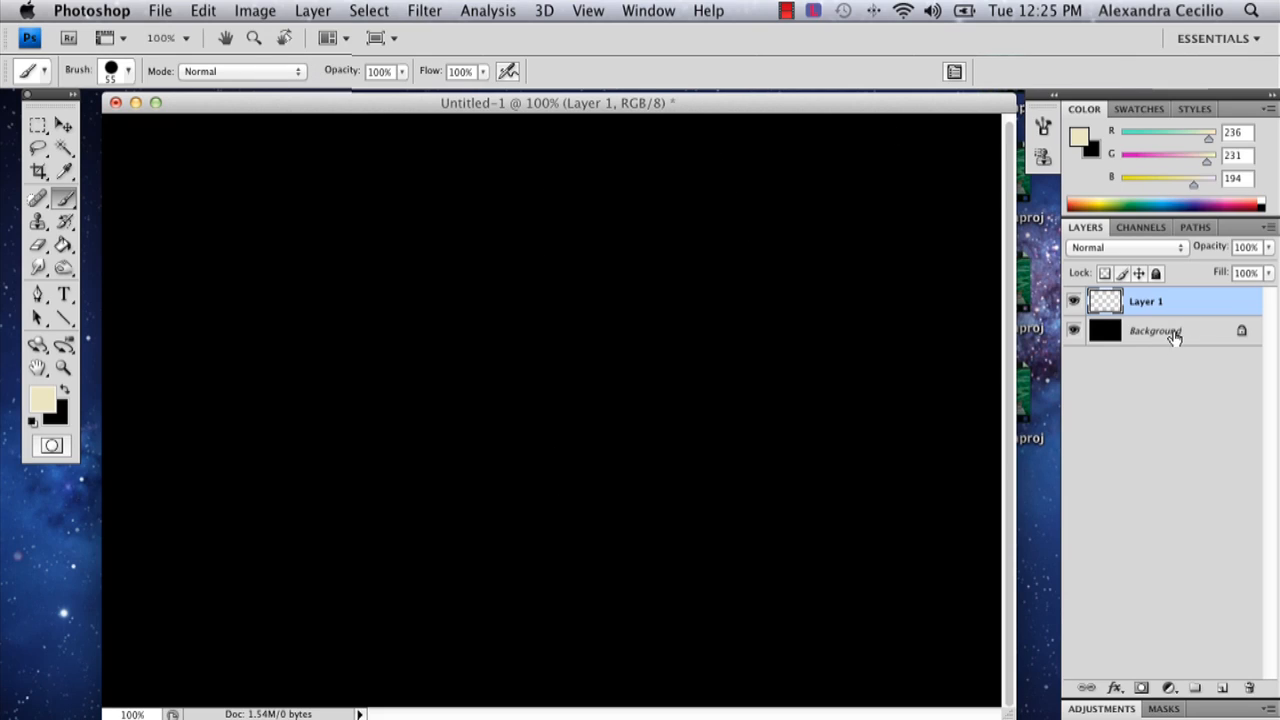
Step: Enlarge the hard round brush to 71 px on Layer 1, keeping Normal blending mode
click(1155, 331)
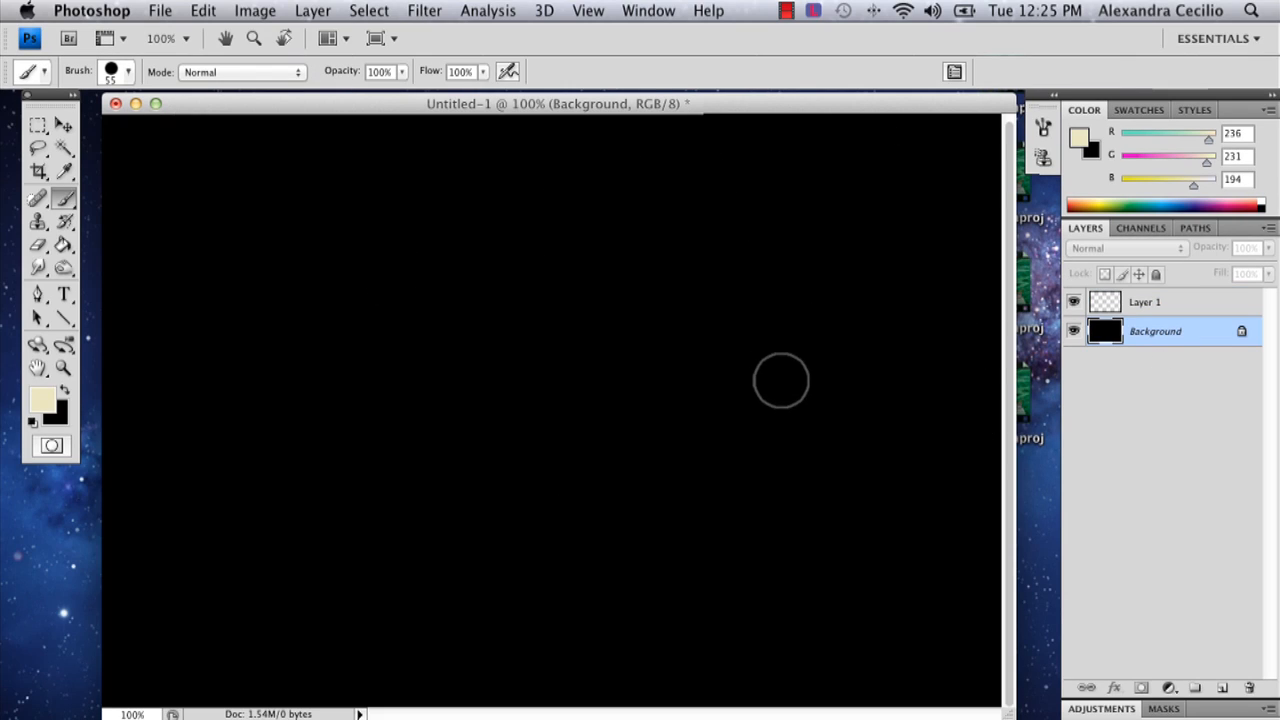
click(1144, 301)
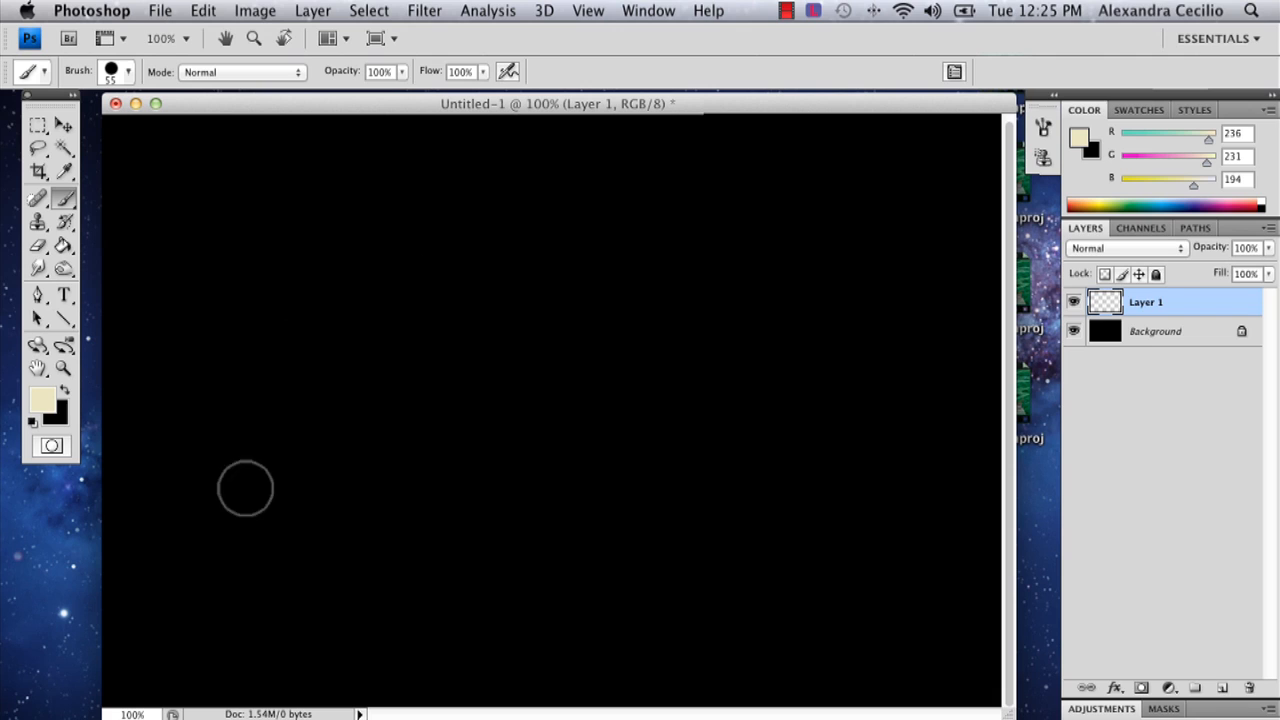
mouse_move(345, 322)
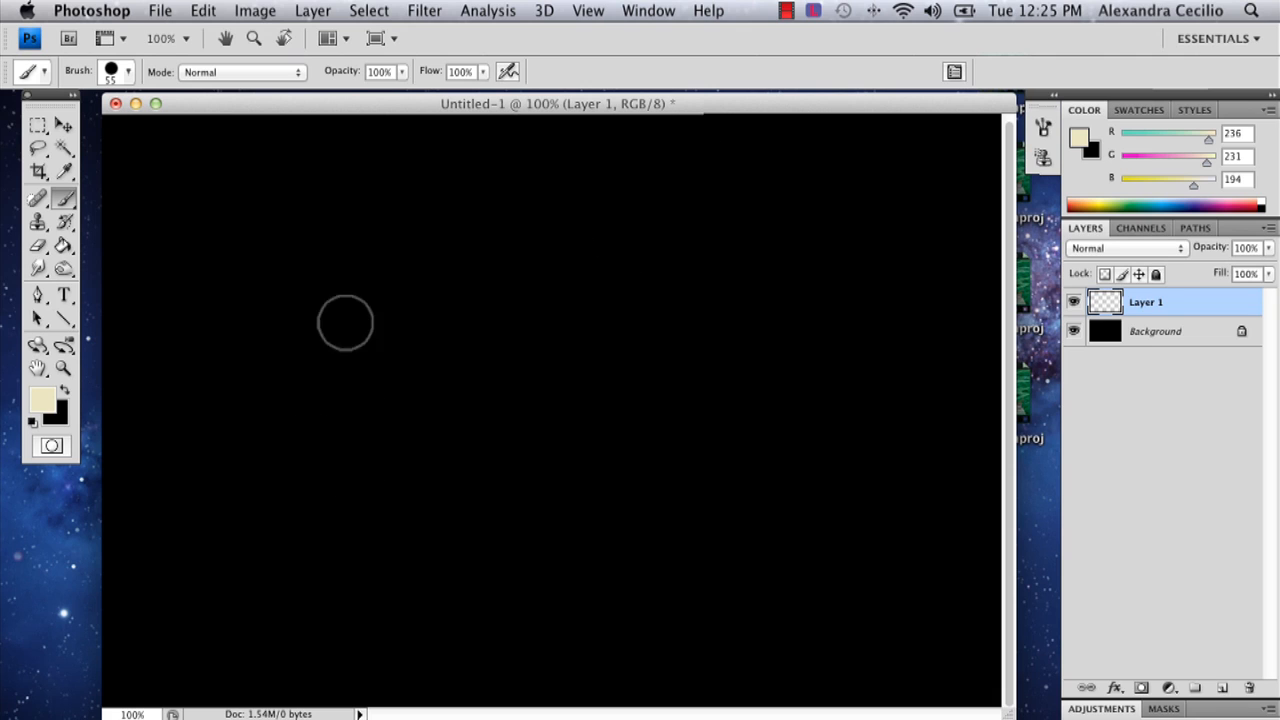
mouse_move(303, 480)
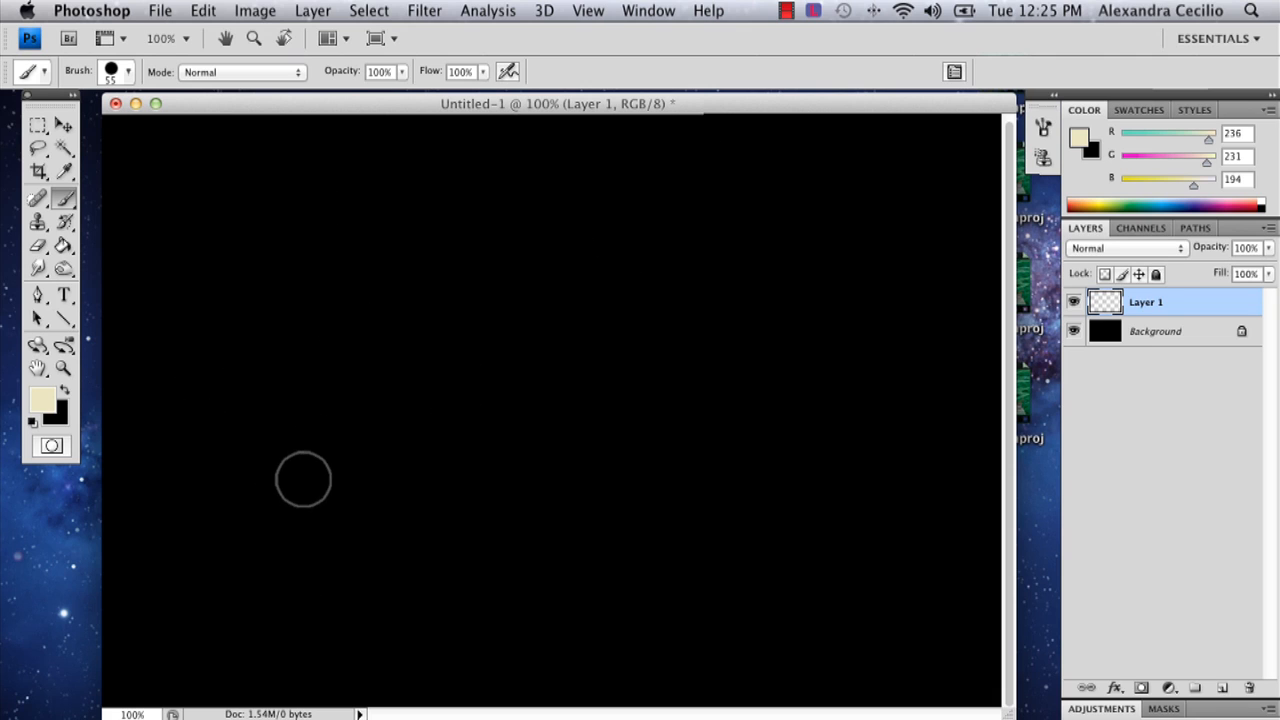
mouse_move(501, 191)
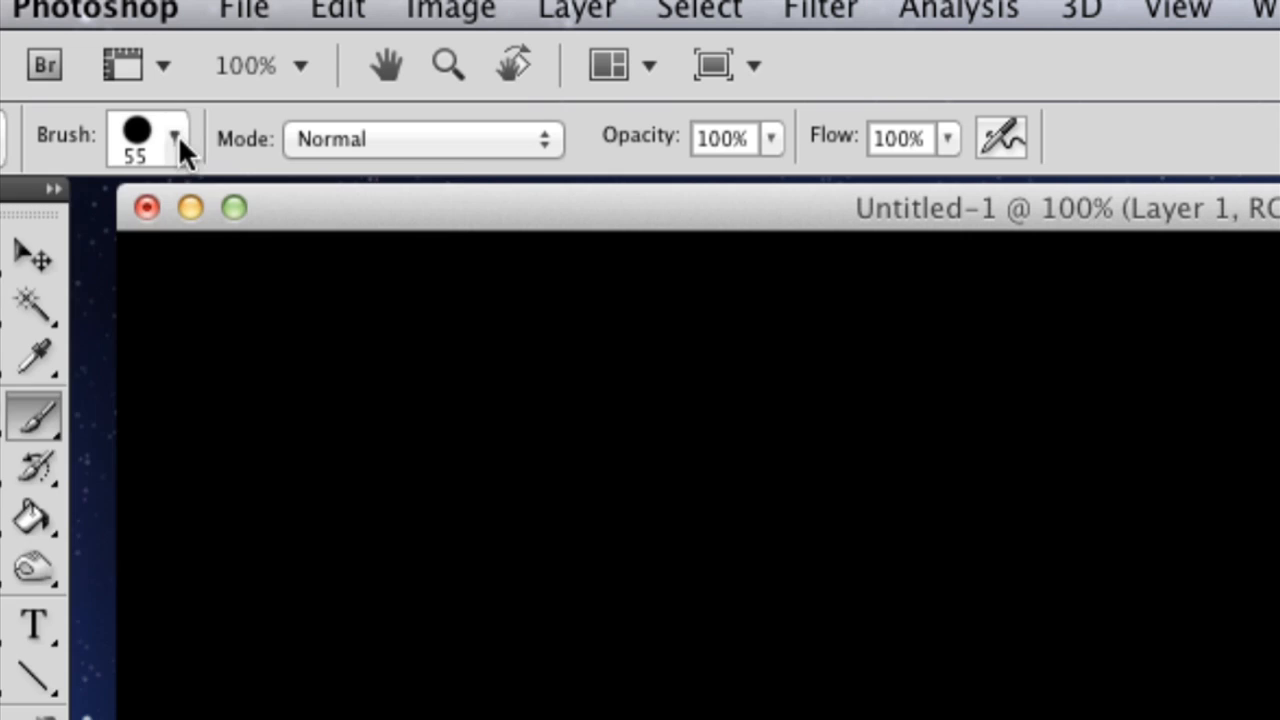
click(175, 138)
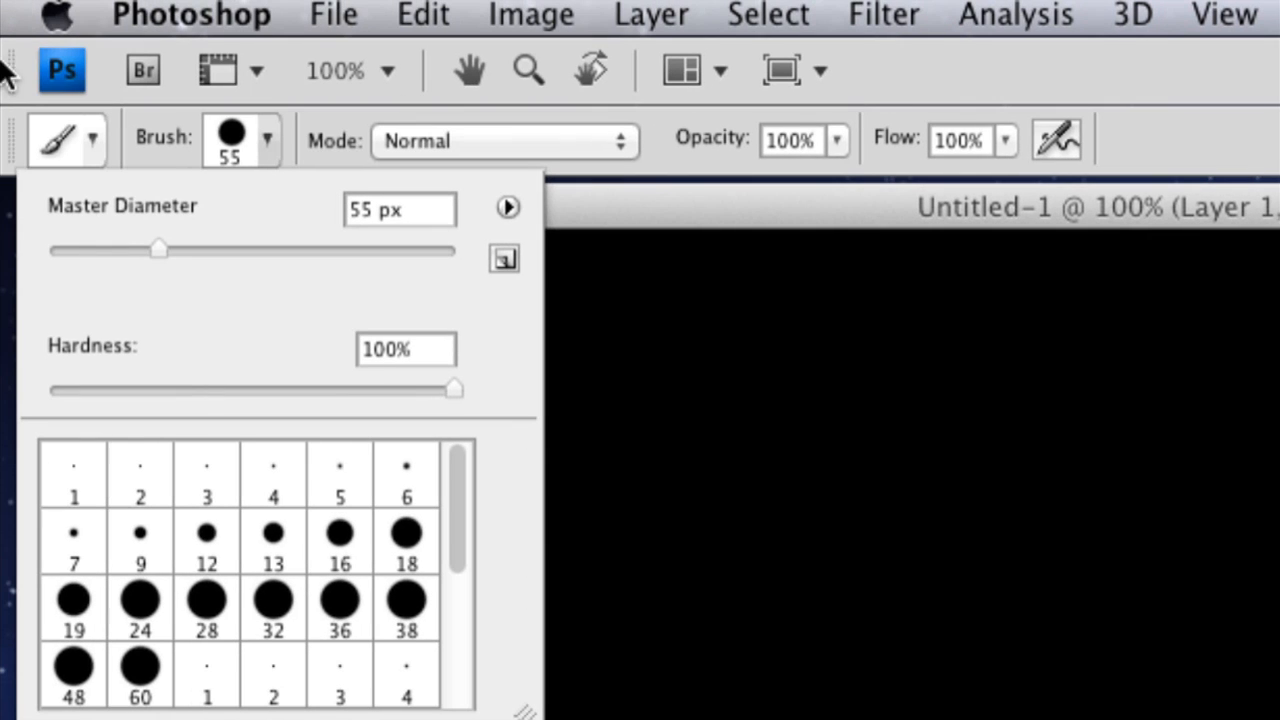
mouse_move(160, 252)
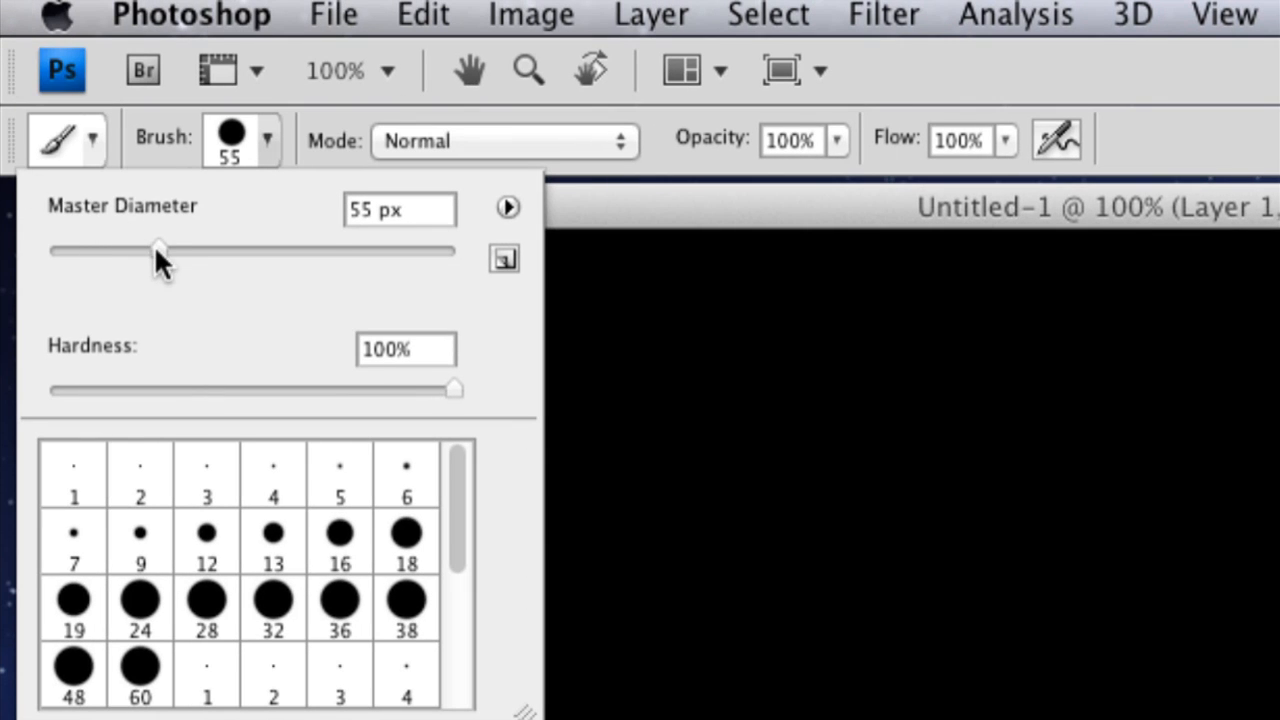
drag(160, 250, 185, 250)
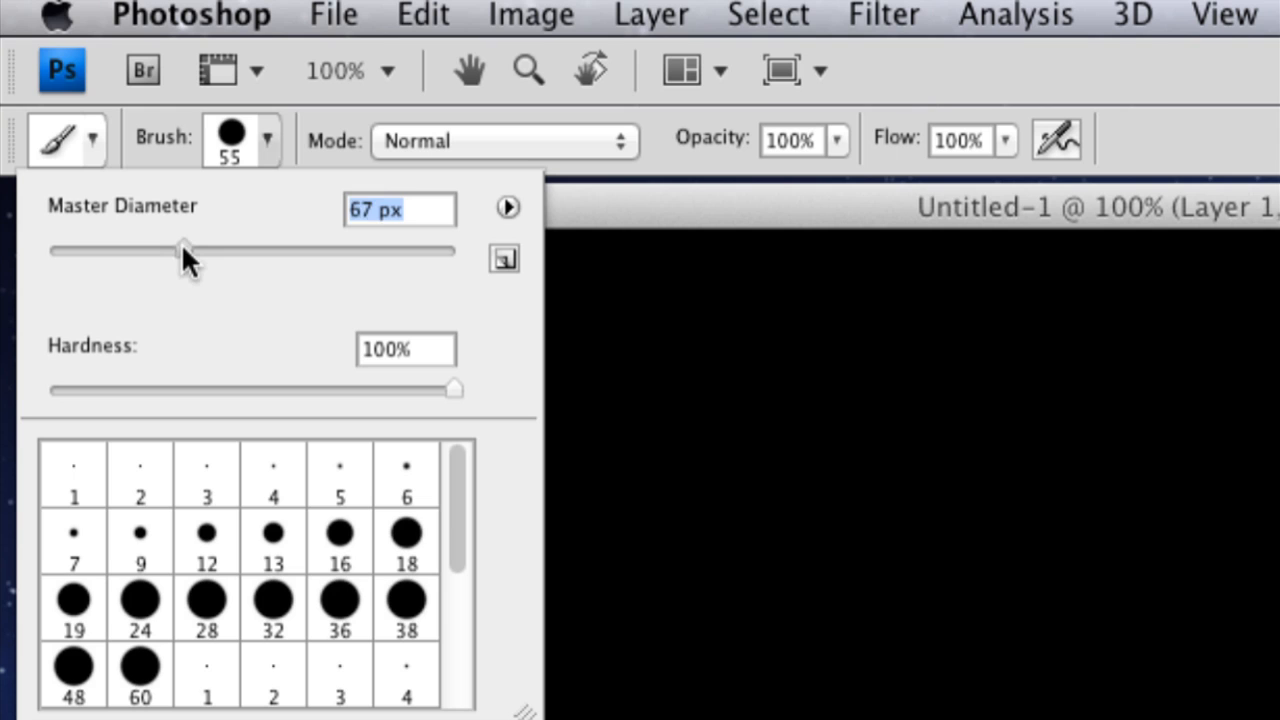
click(505, 140)
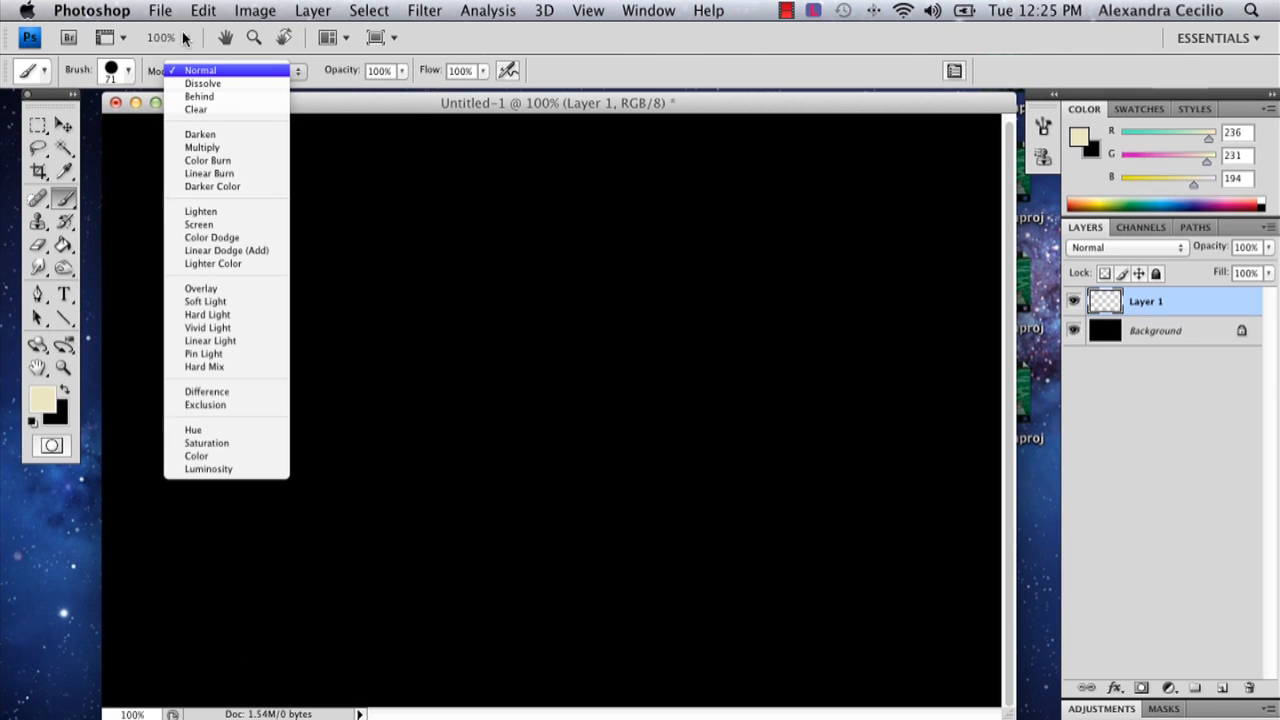
click(200, 71)
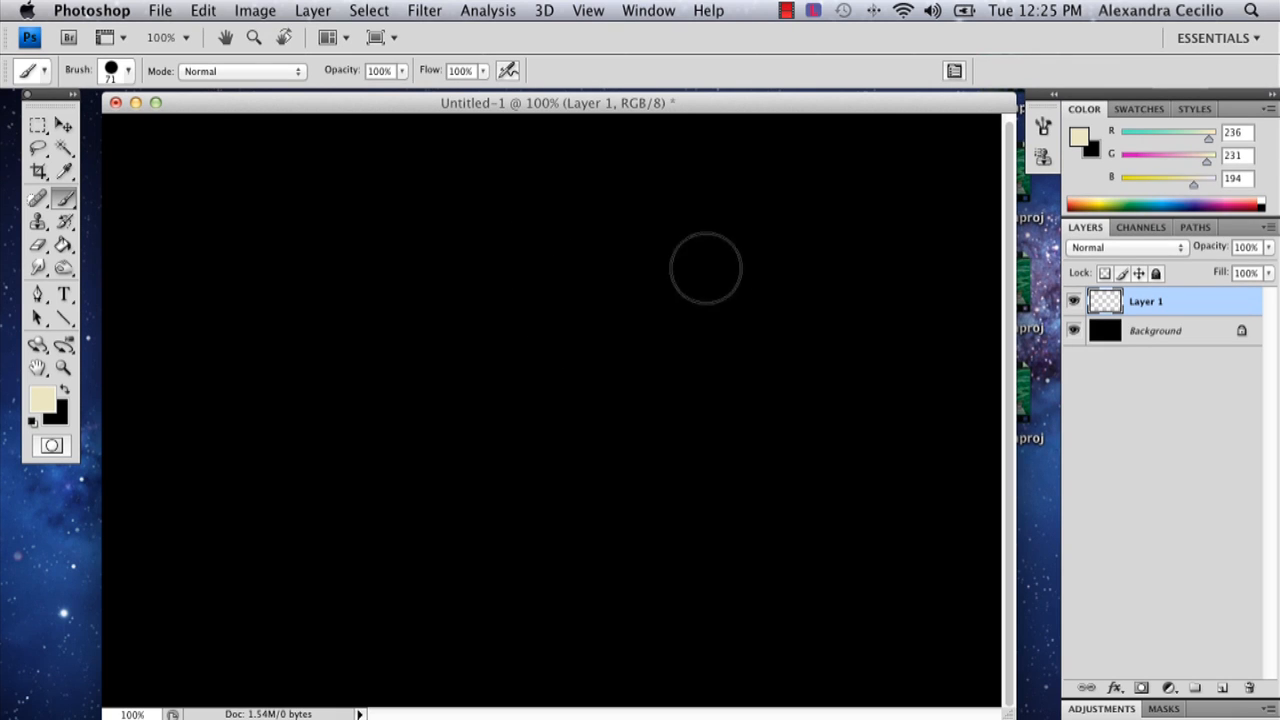
mouse_move(643, 270)
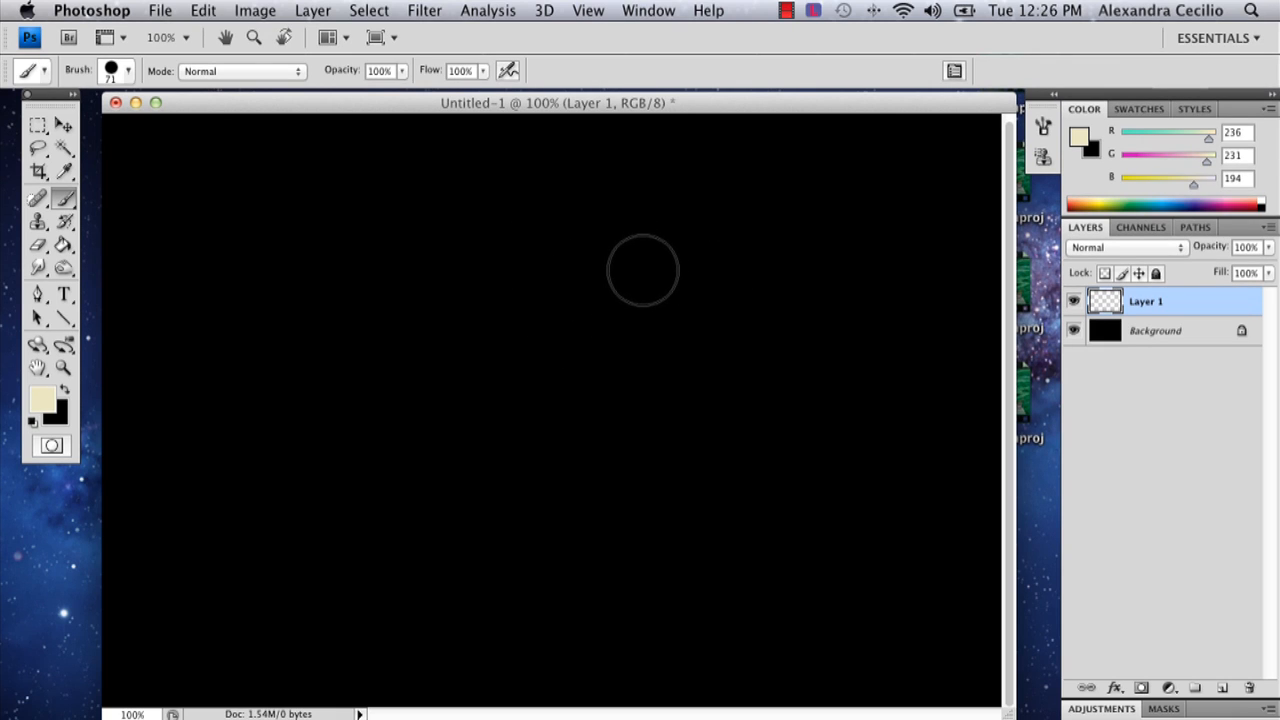
Step: Paint the first small cream-coloured starting dot near the top centre
click(645, 280)
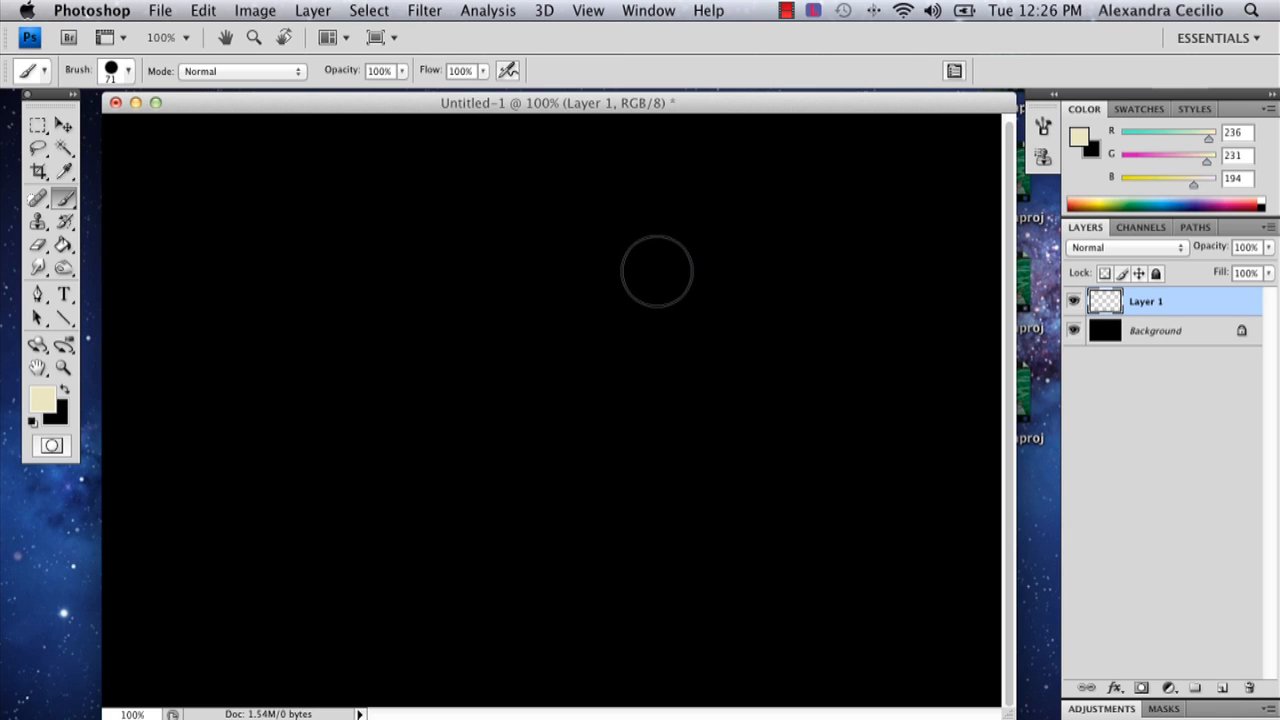
click(650, 272)
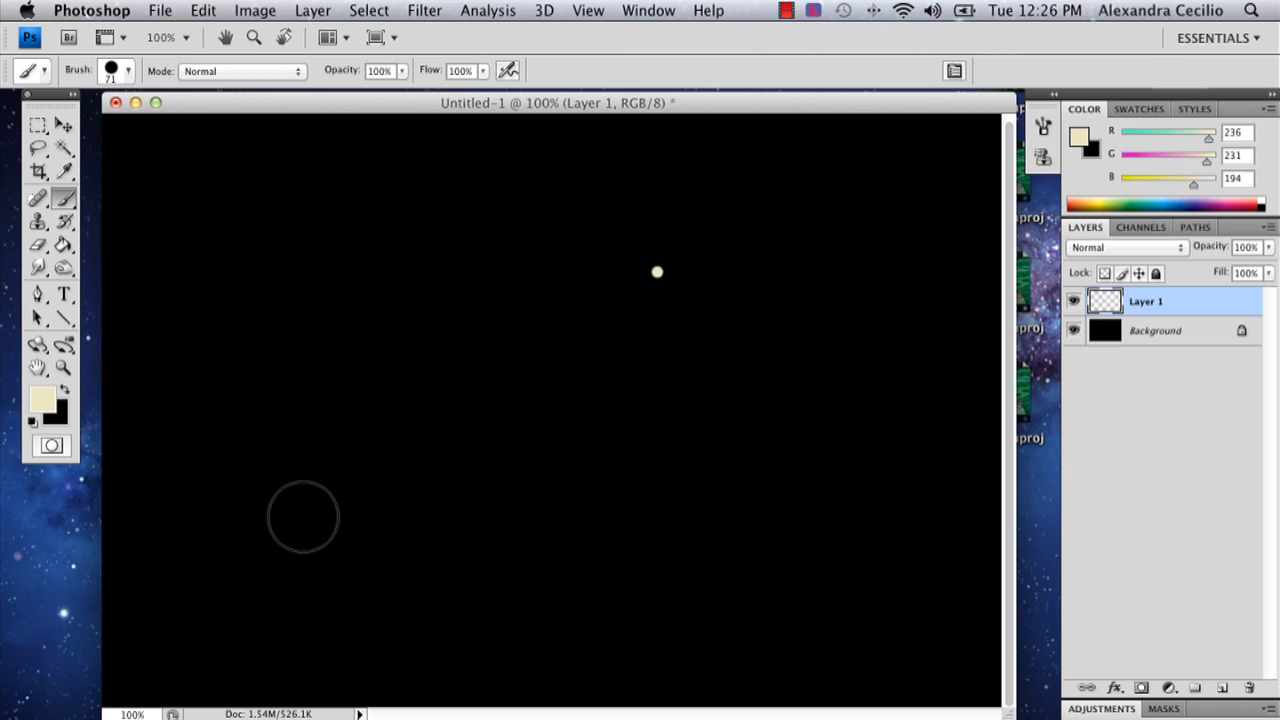
Step: Paint a thick pale yellow diagonal stroke from the top-centre dot to the lower left
drag(657, 272, 315, 525)
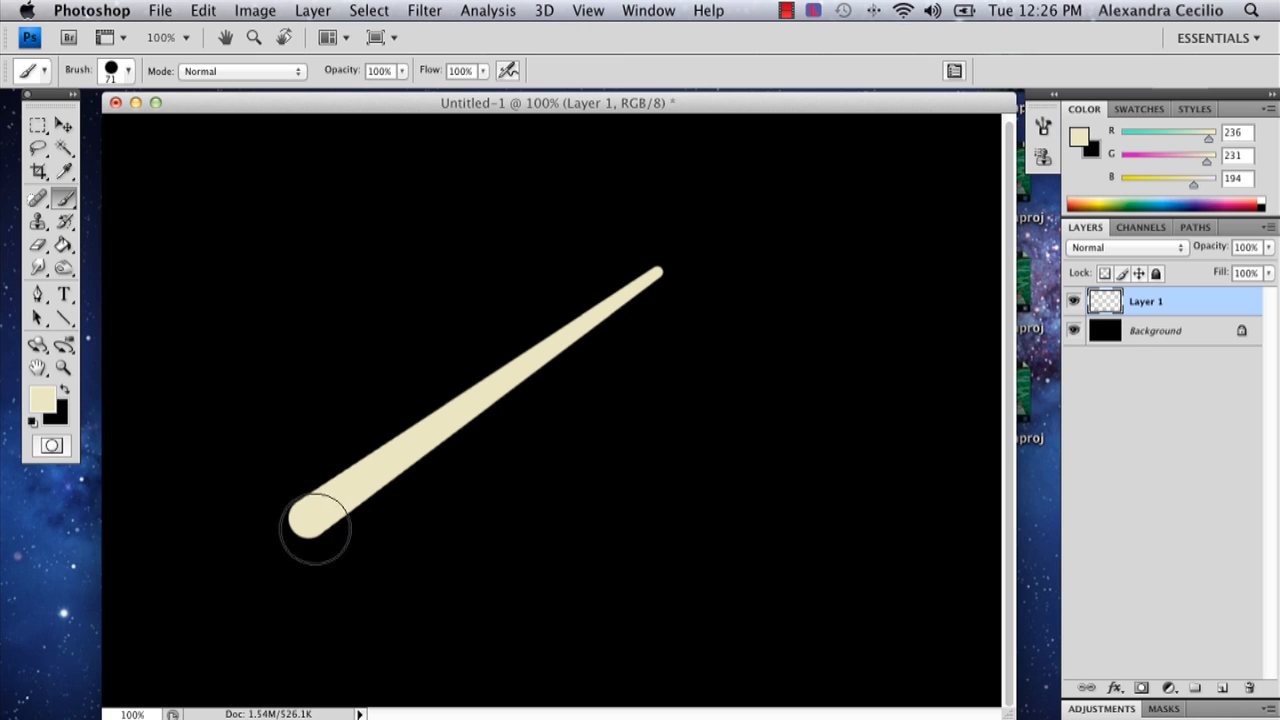
mouse_move(760, 195)
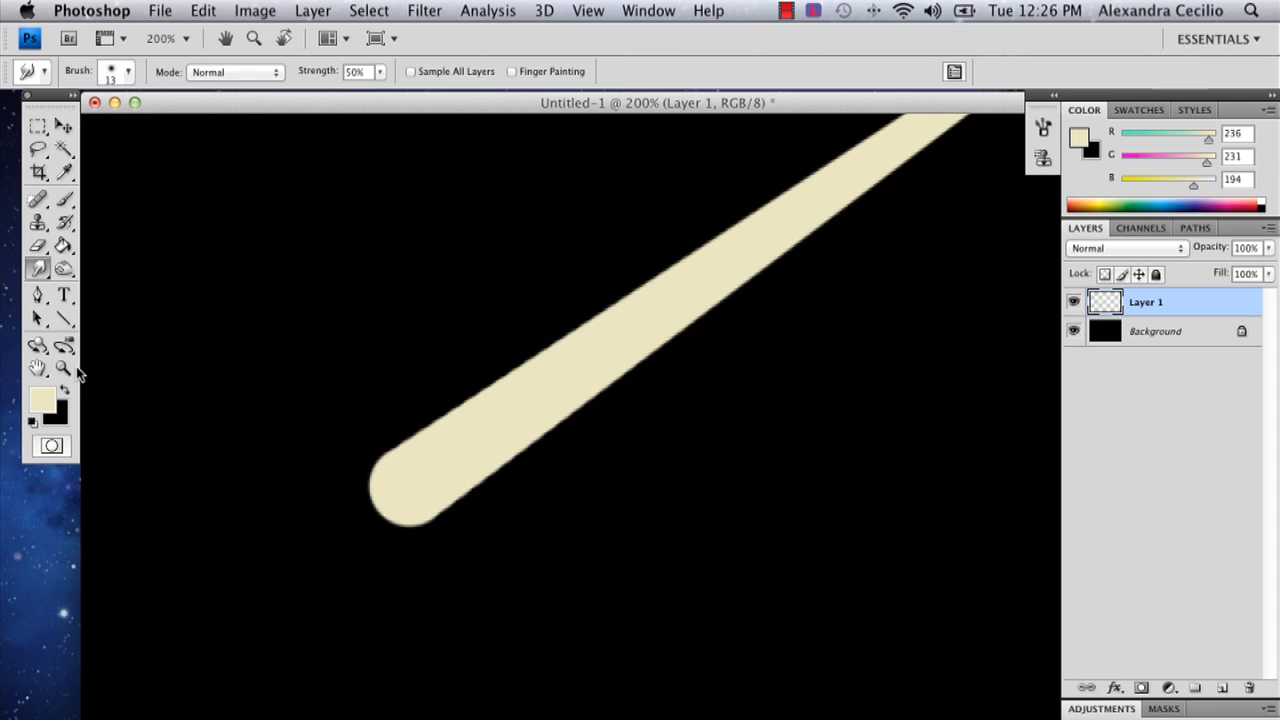
Step: Zoom to 200% and bring up the Blur/Sharpen/Smudge tool flyout for smudging at 50%
click(62, 368)
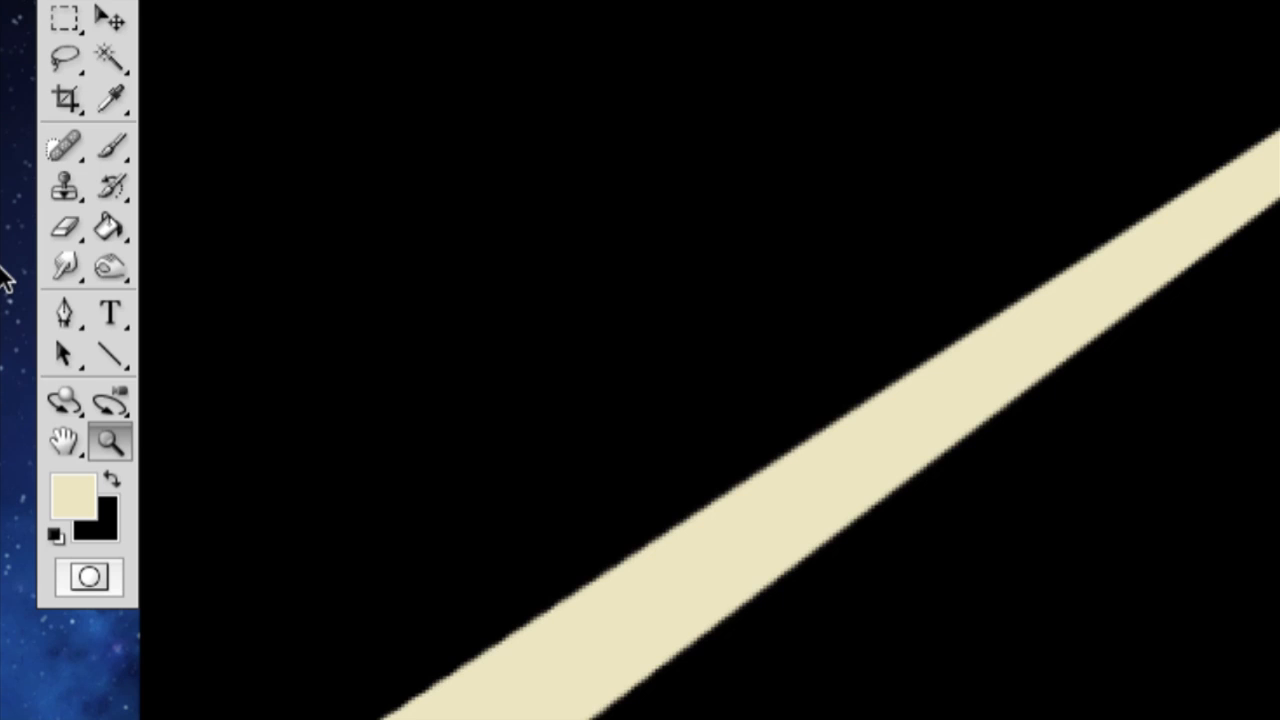
click(64, 265)
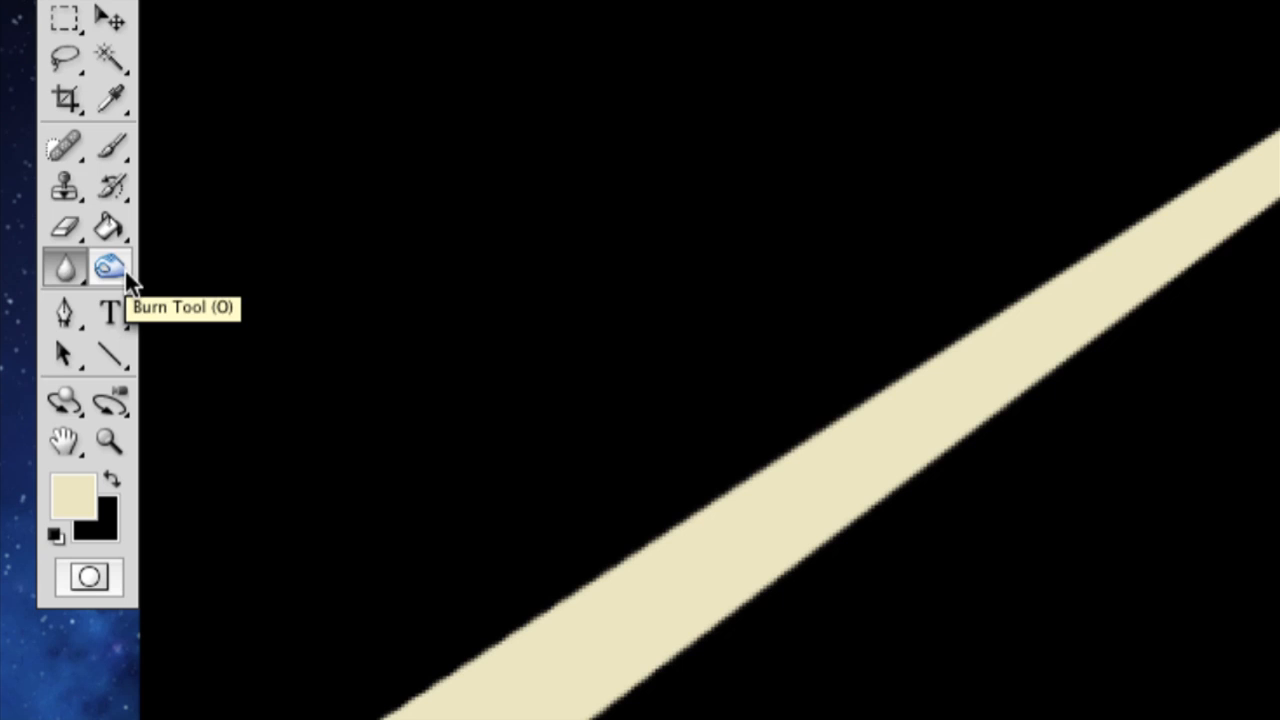
click(64, 267)
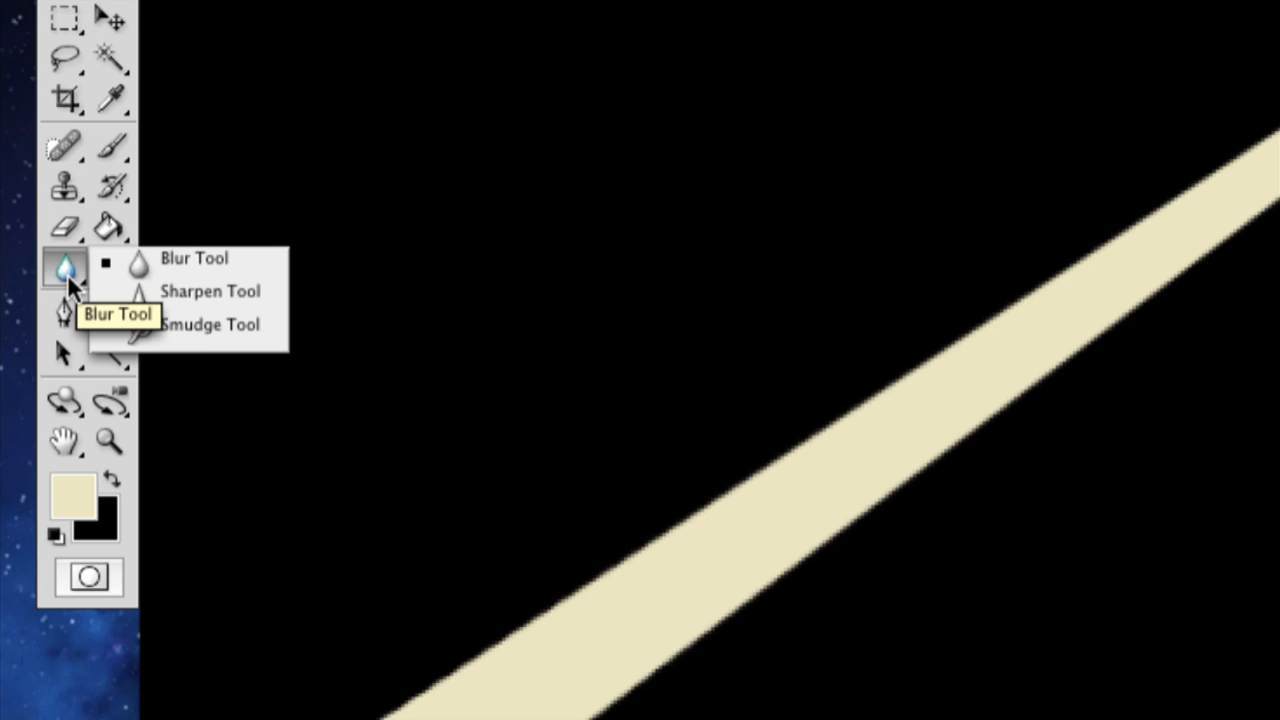
mouse_move(200, 325)
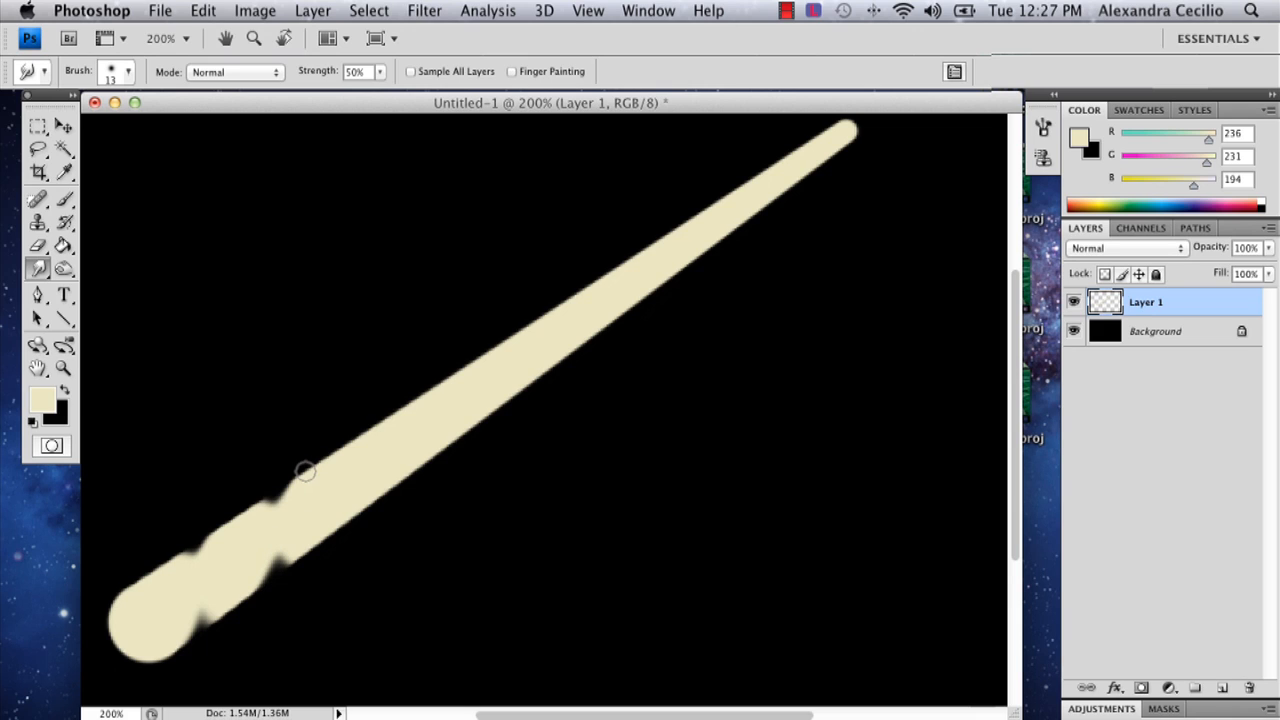
mouse_move(305, 422)
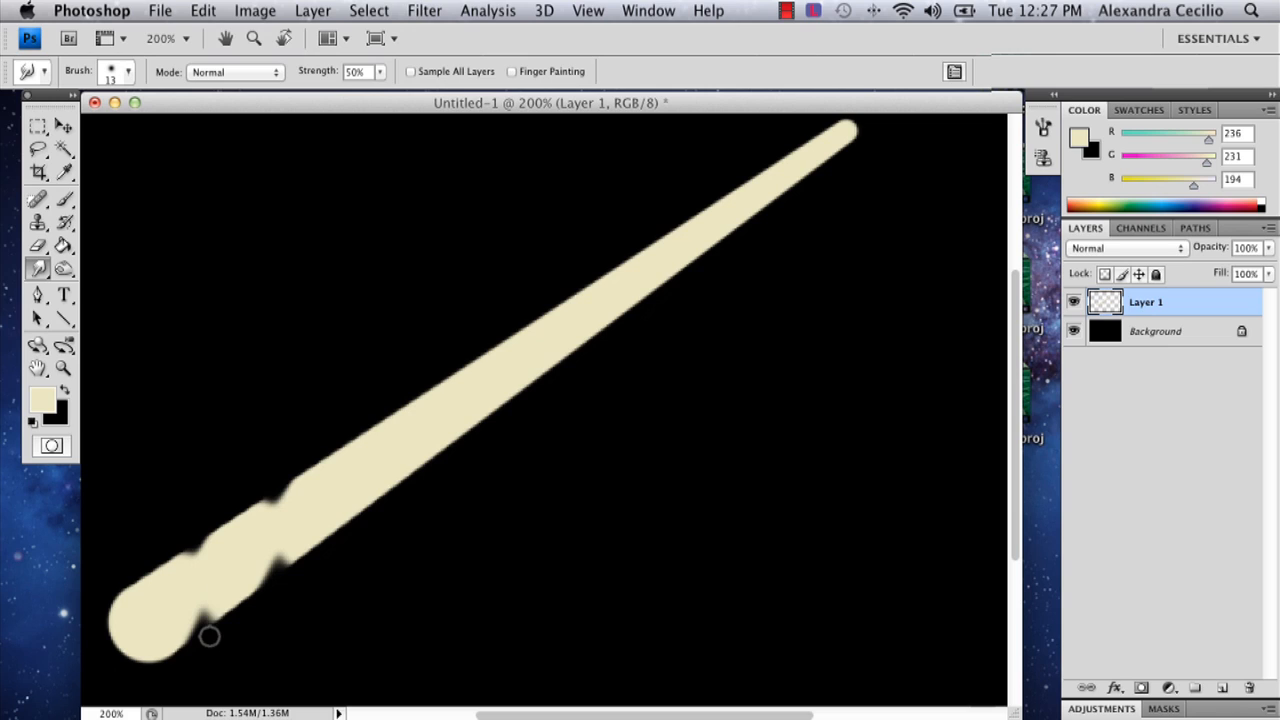
mouse_move(375, 397)
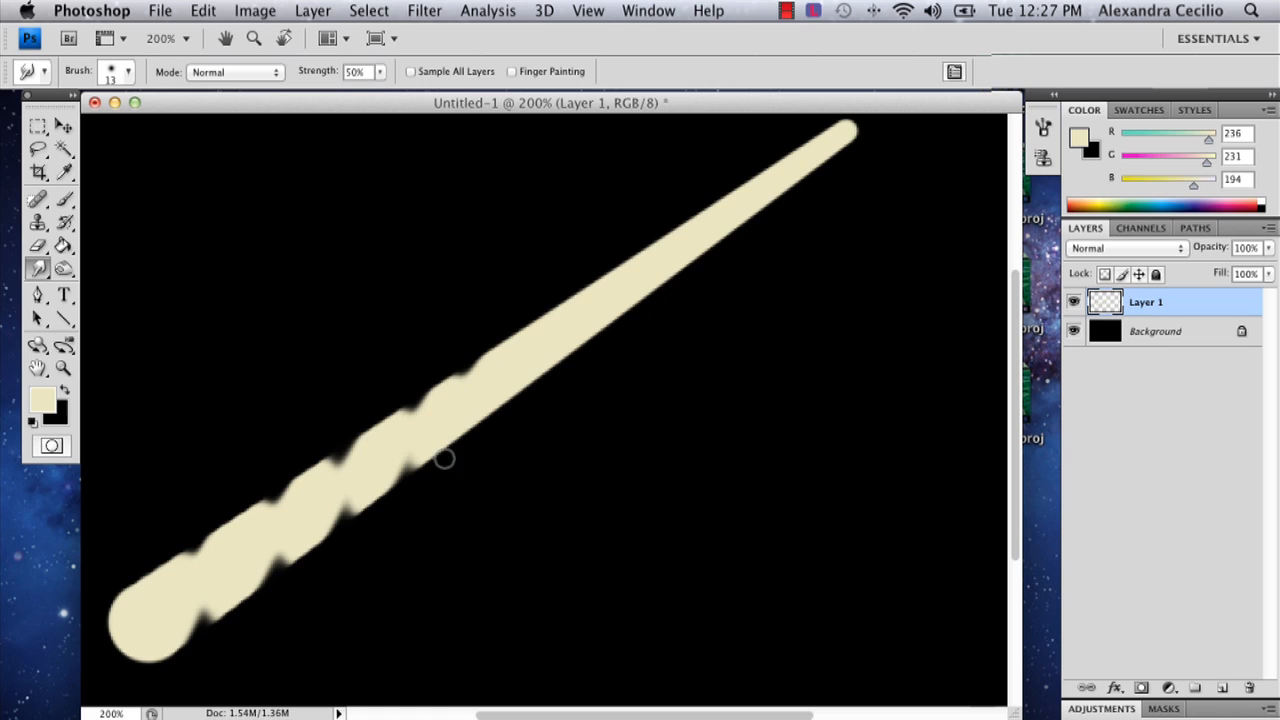
mouse_move(528, 294)
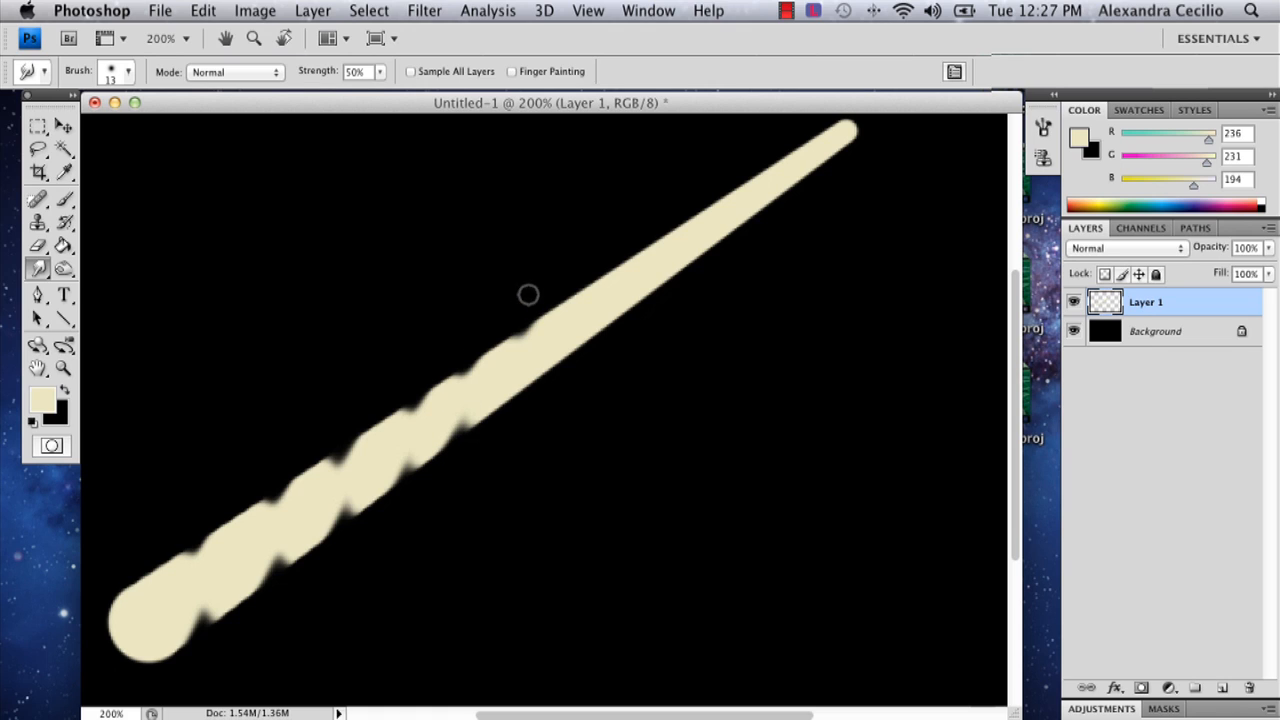
mouse_move(565, 273)
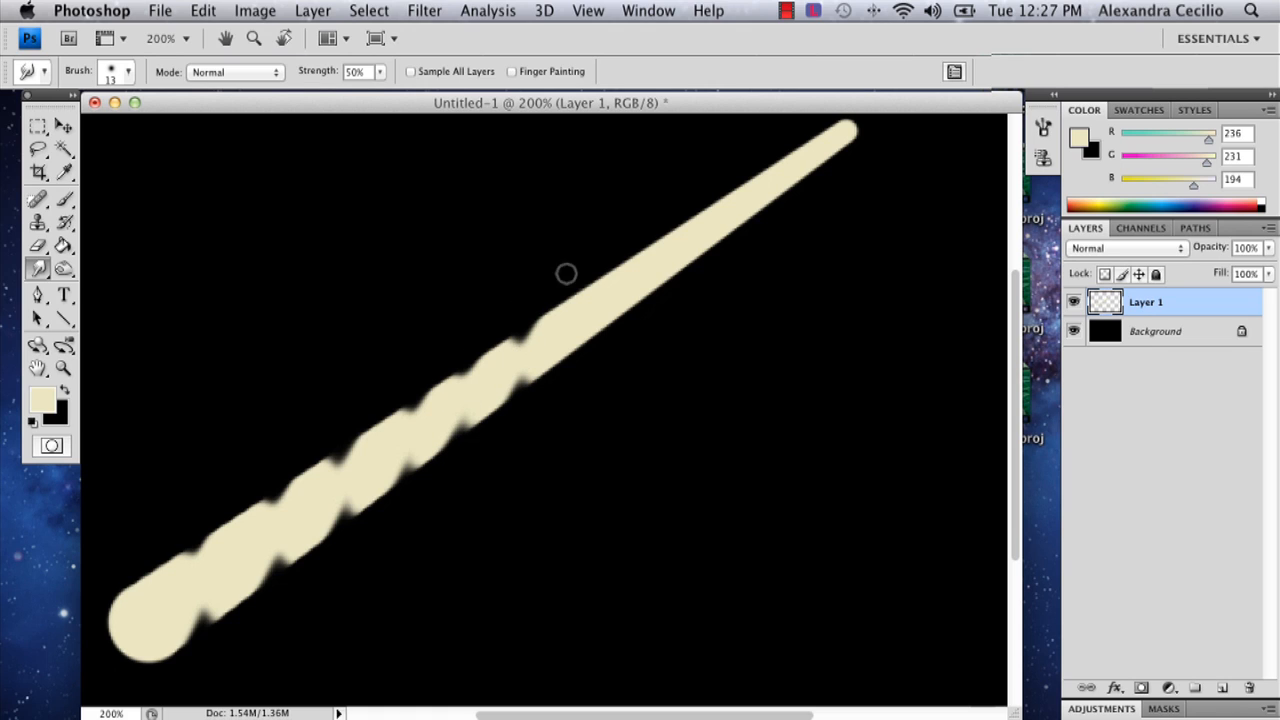
mouse_move(569, 318)
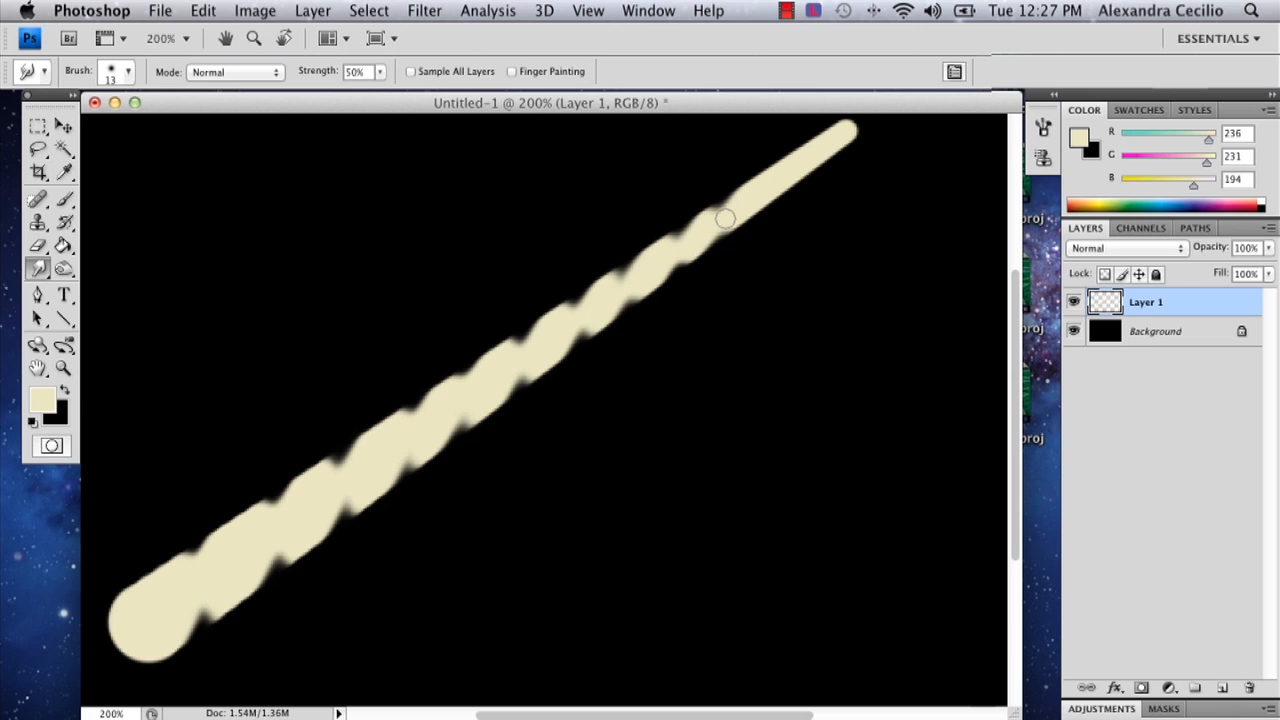
mouse_move(758, 170)
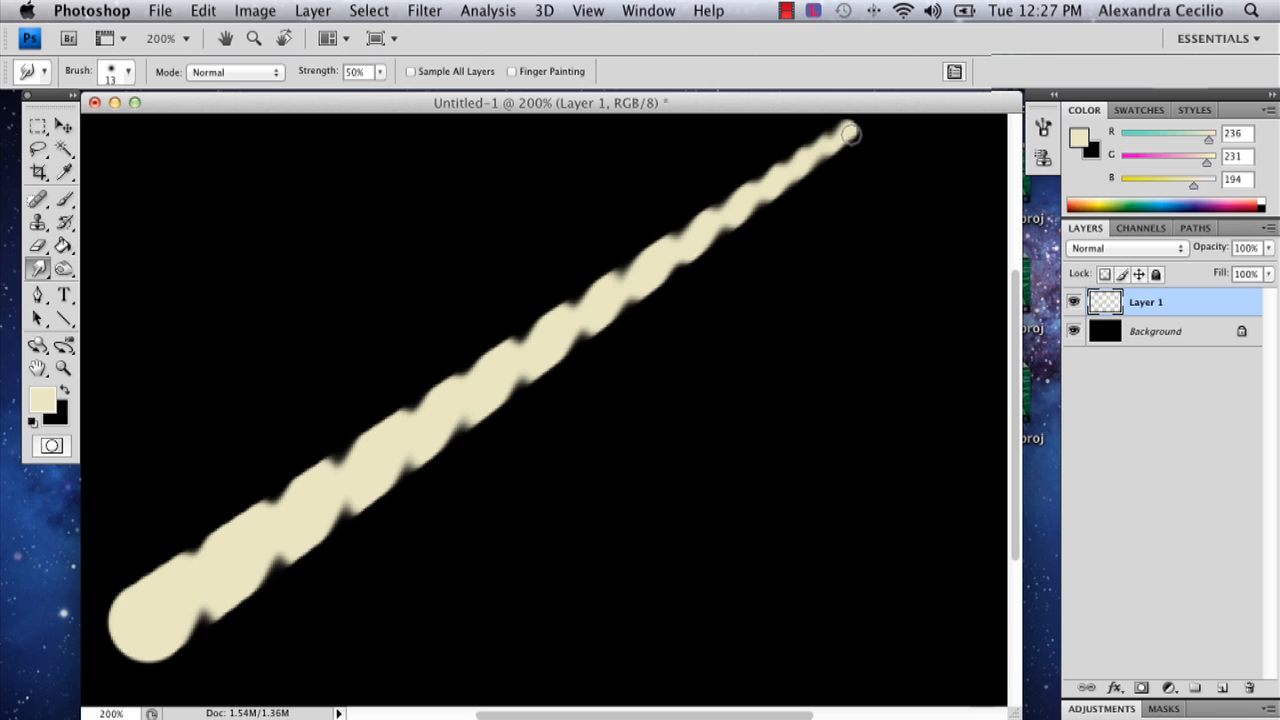
mouse_move(865, 118)
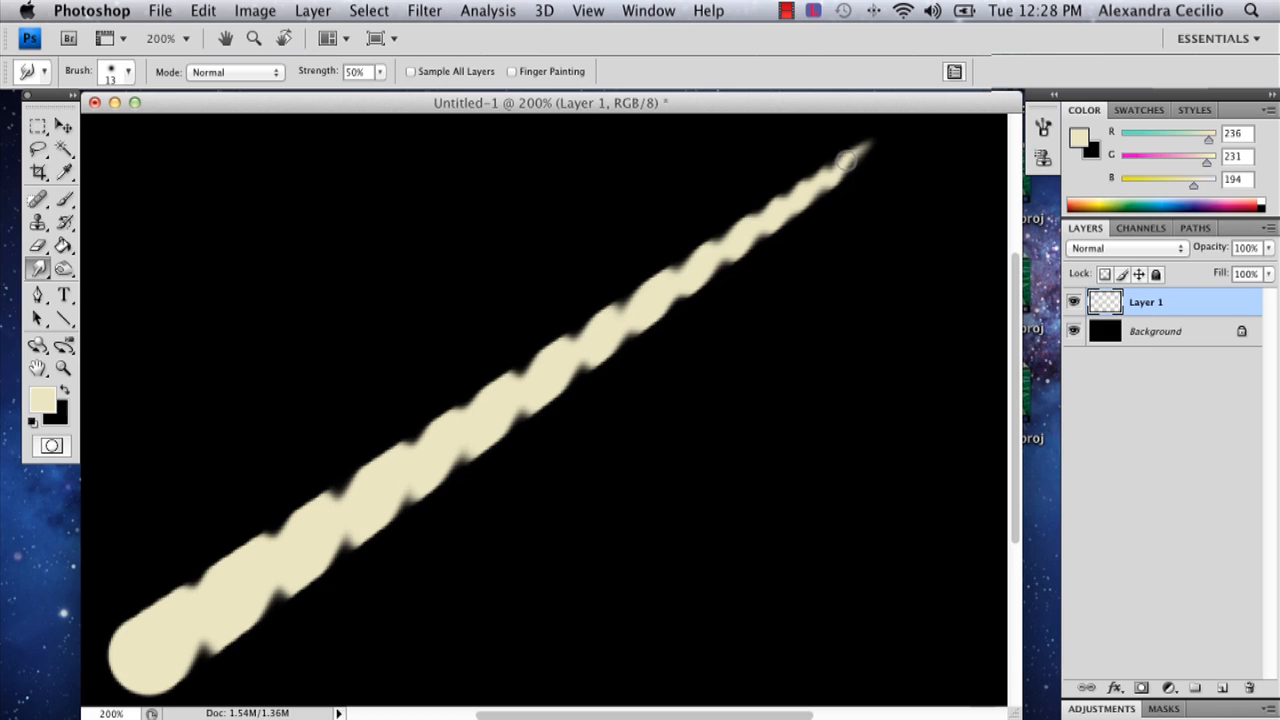
mouse_move(187, 578)
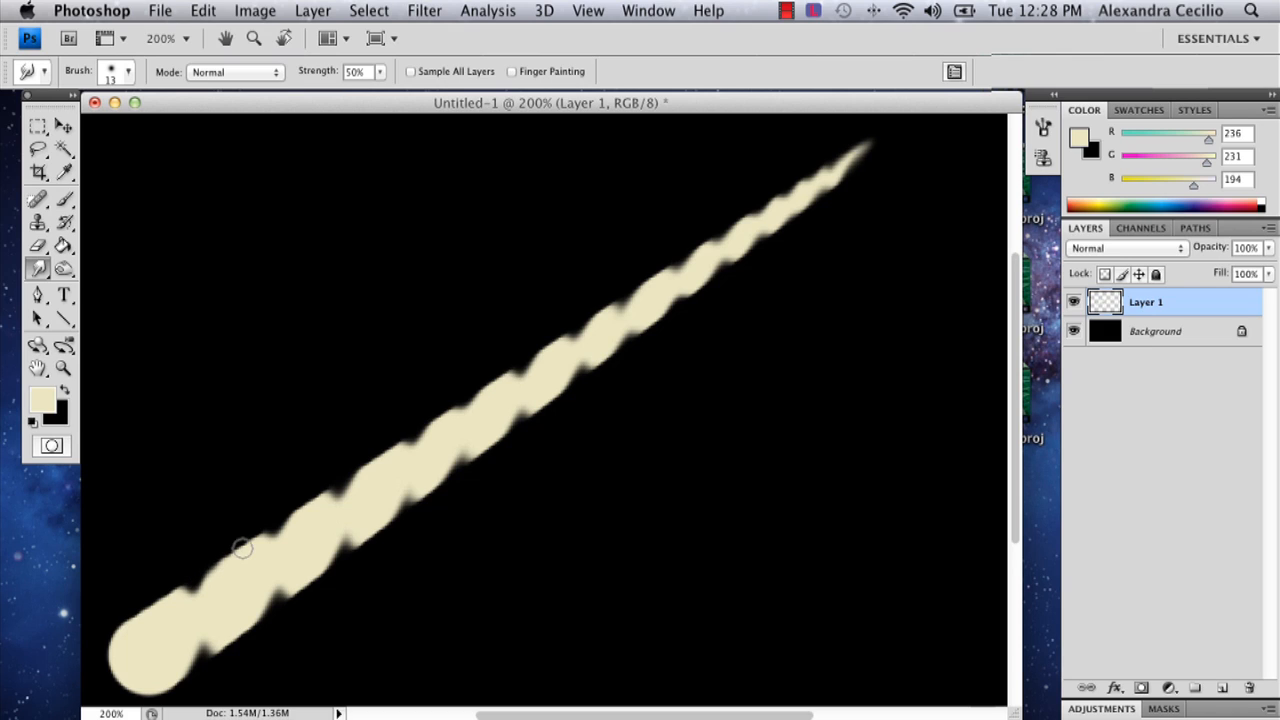
mouse_move(335, 490)
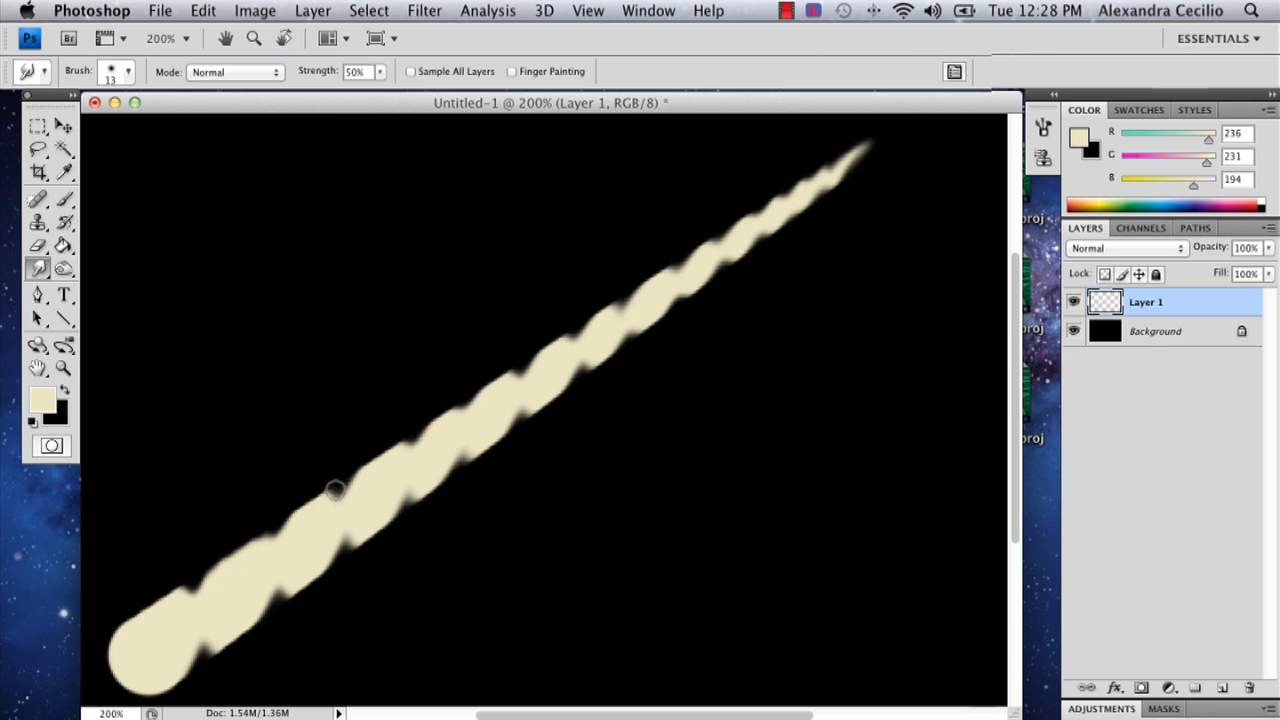
mouse_move(305, 502)
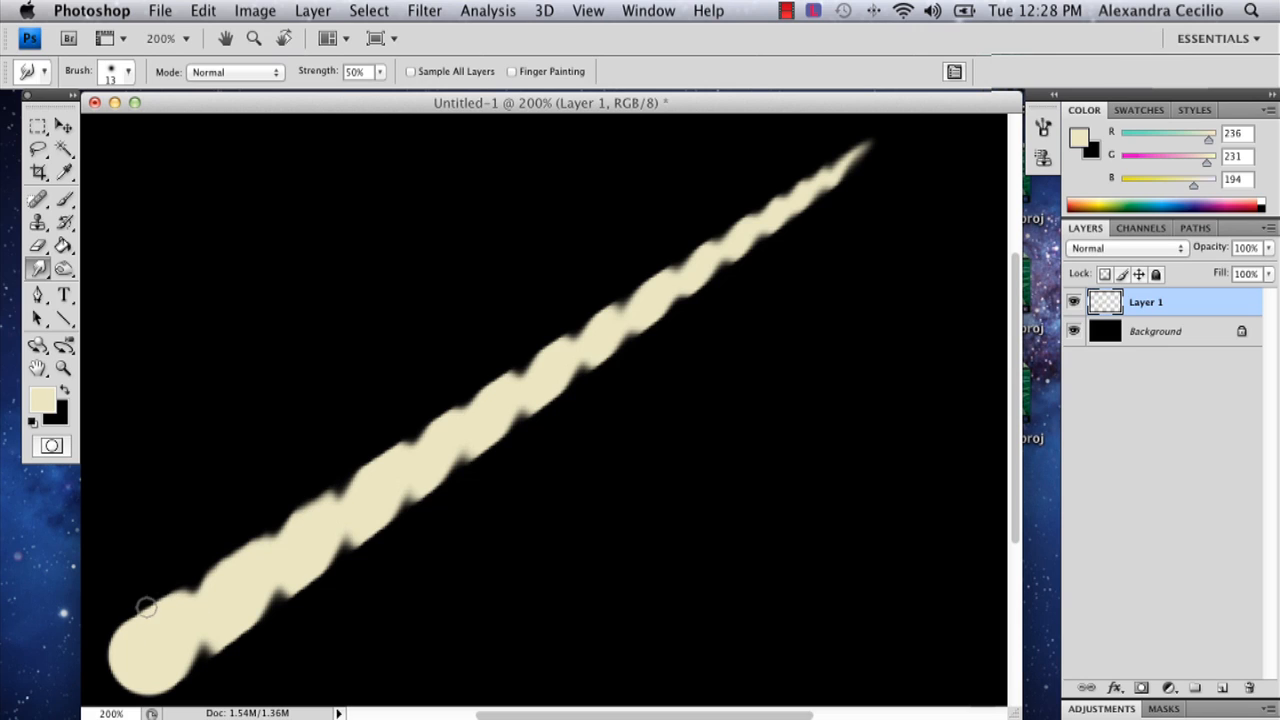
mouse_move(133, 615)
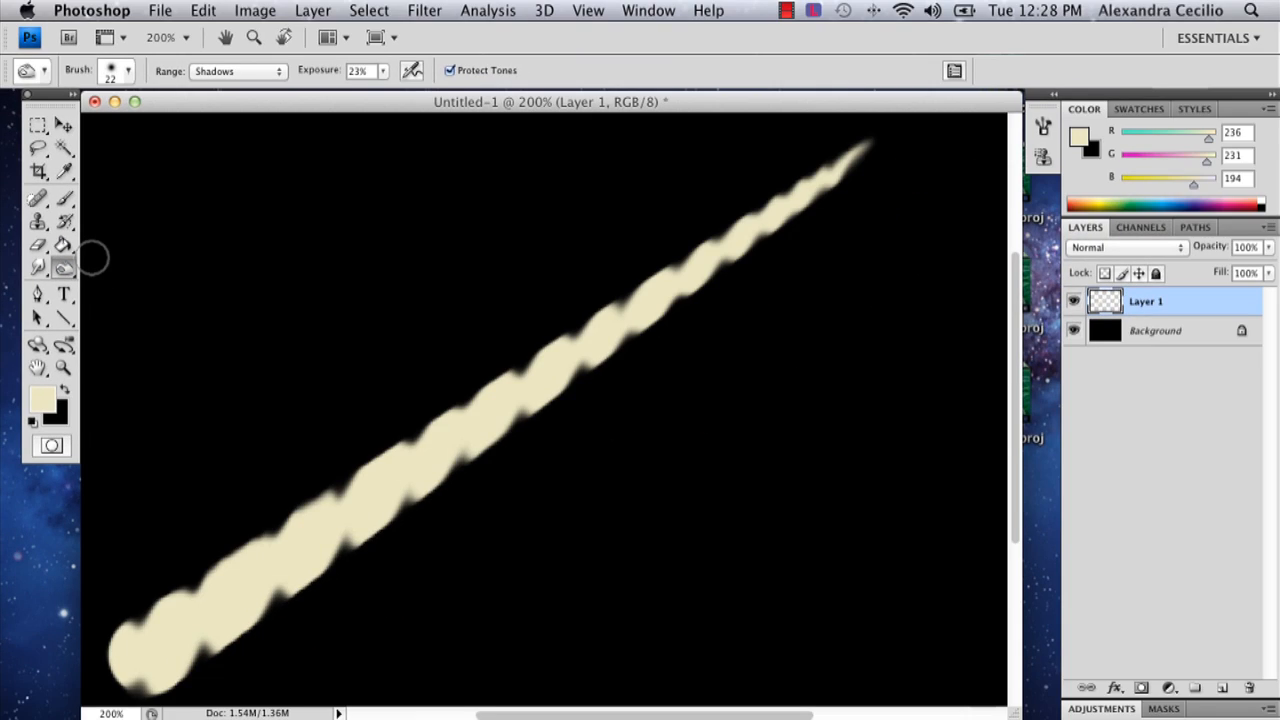
mouse_move(195, 595)
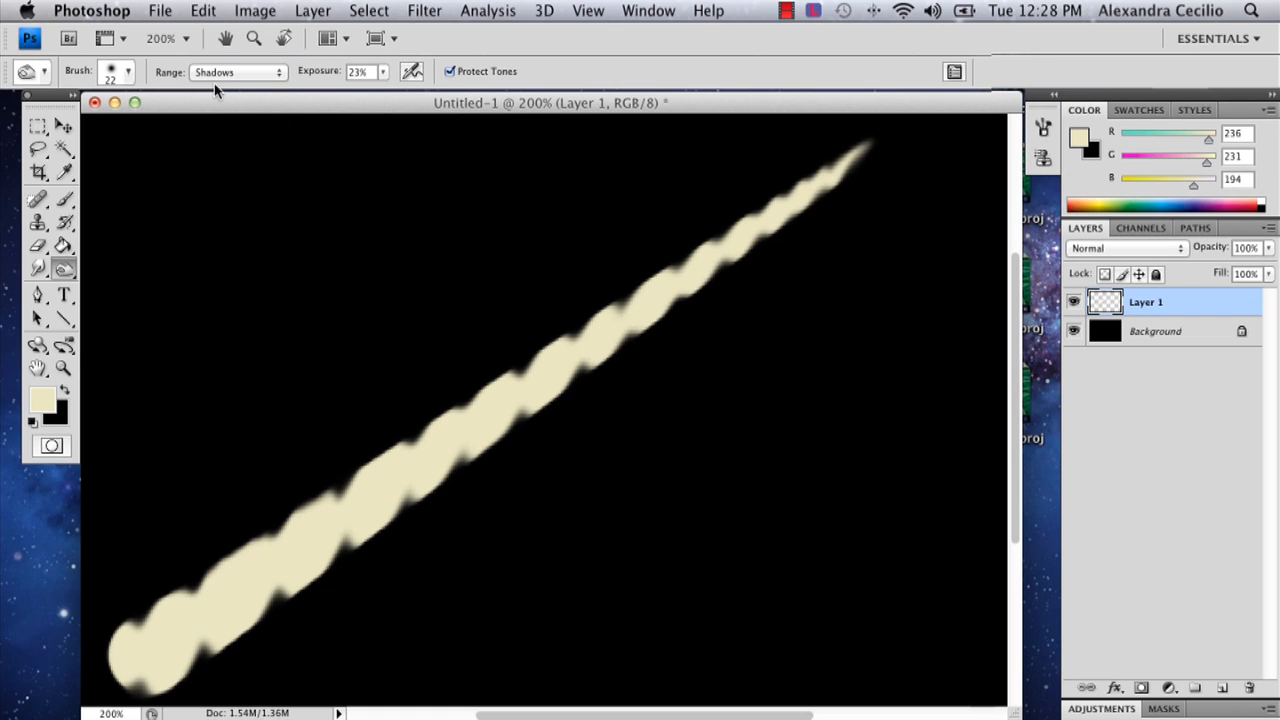
Step: Set the Burn Tool to a 10 px brush at 42% exposure, range limited to Shadows
click(128, 71)
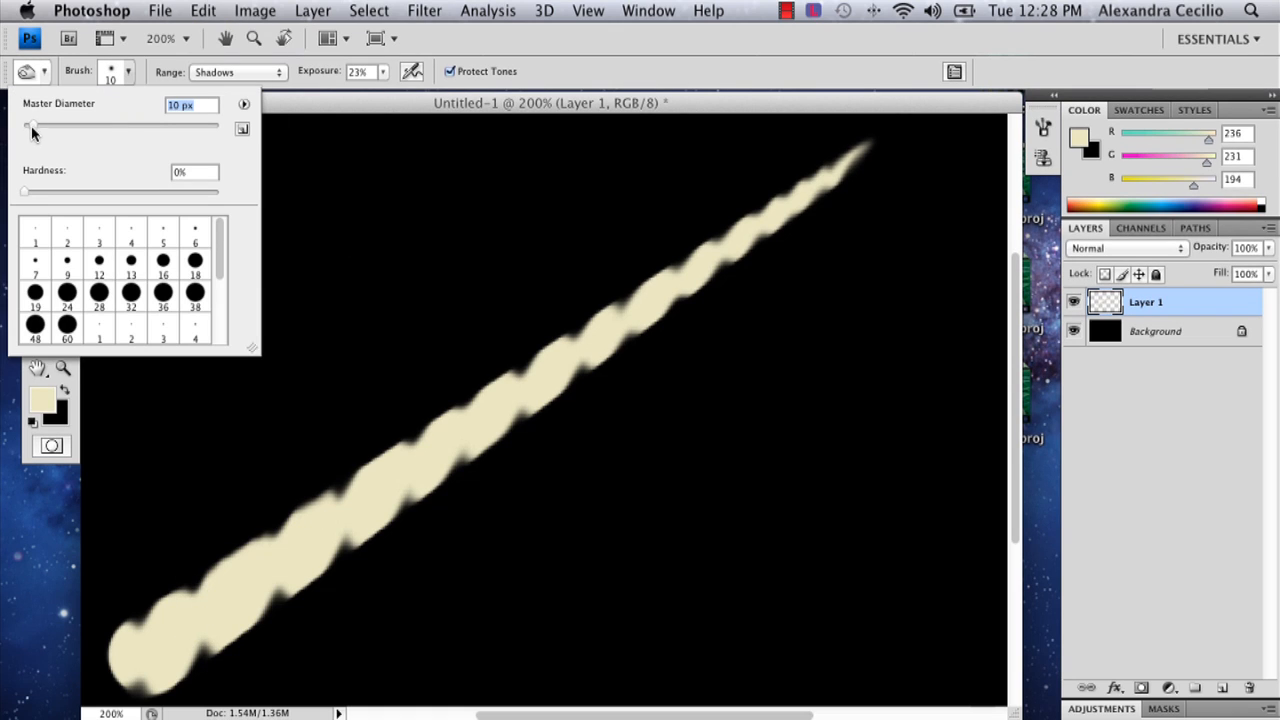
click(357, 71)
text(42)
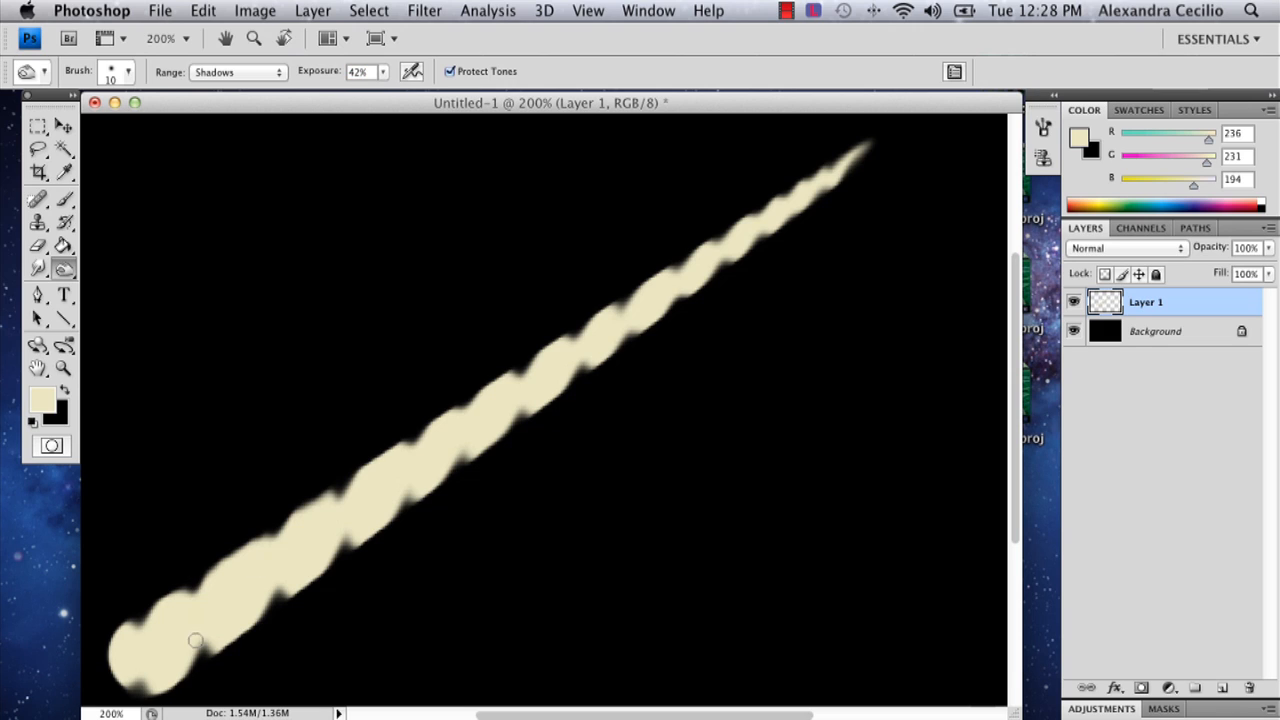
click(237, 71)
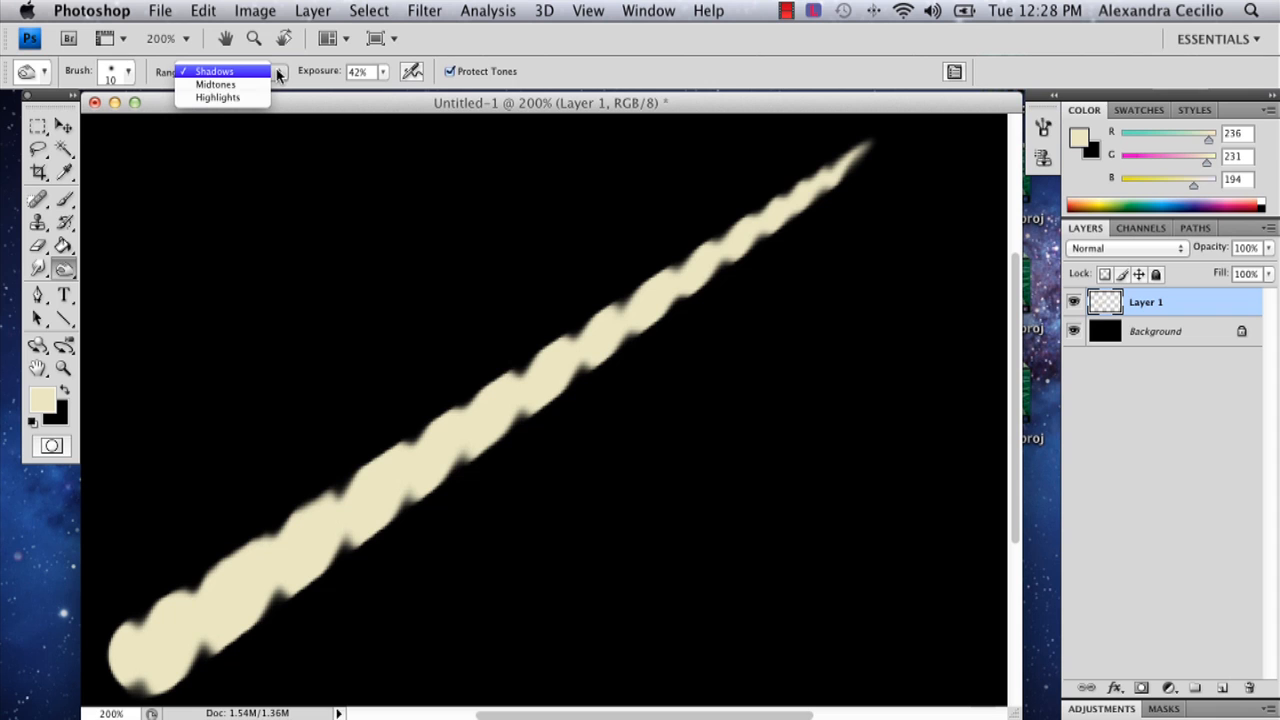
click(213, 71)
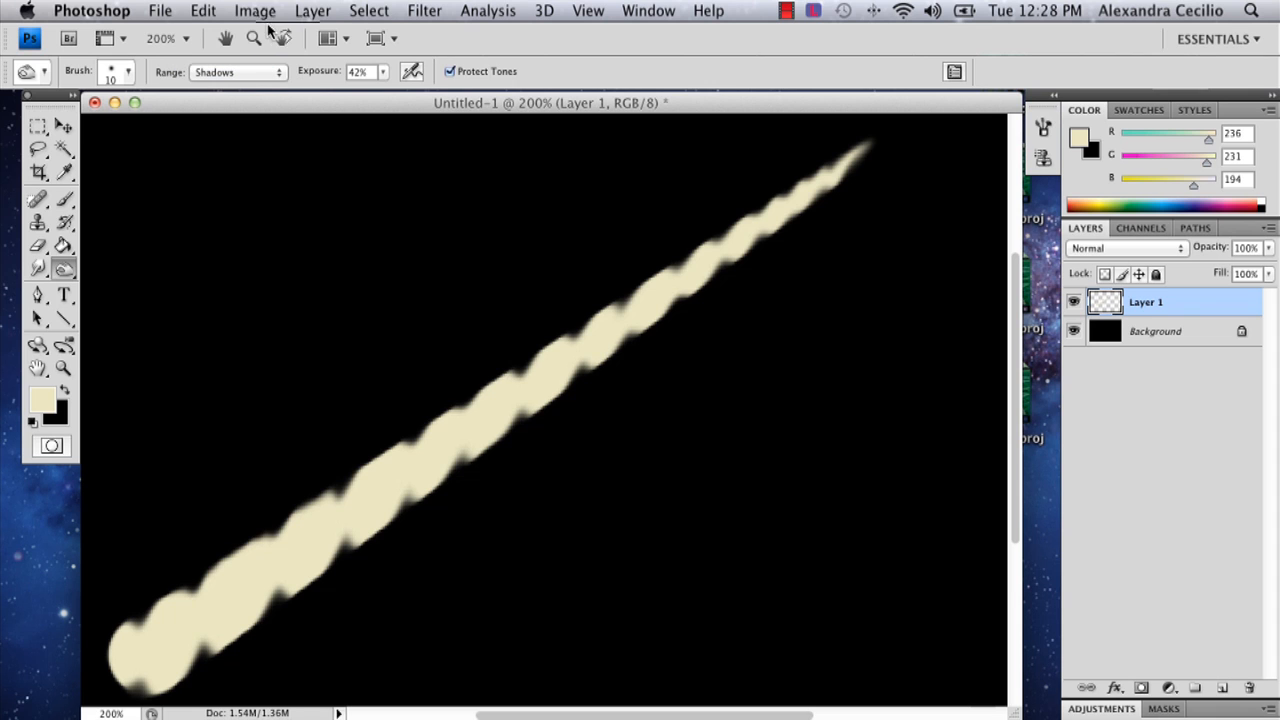
click(237, 71)
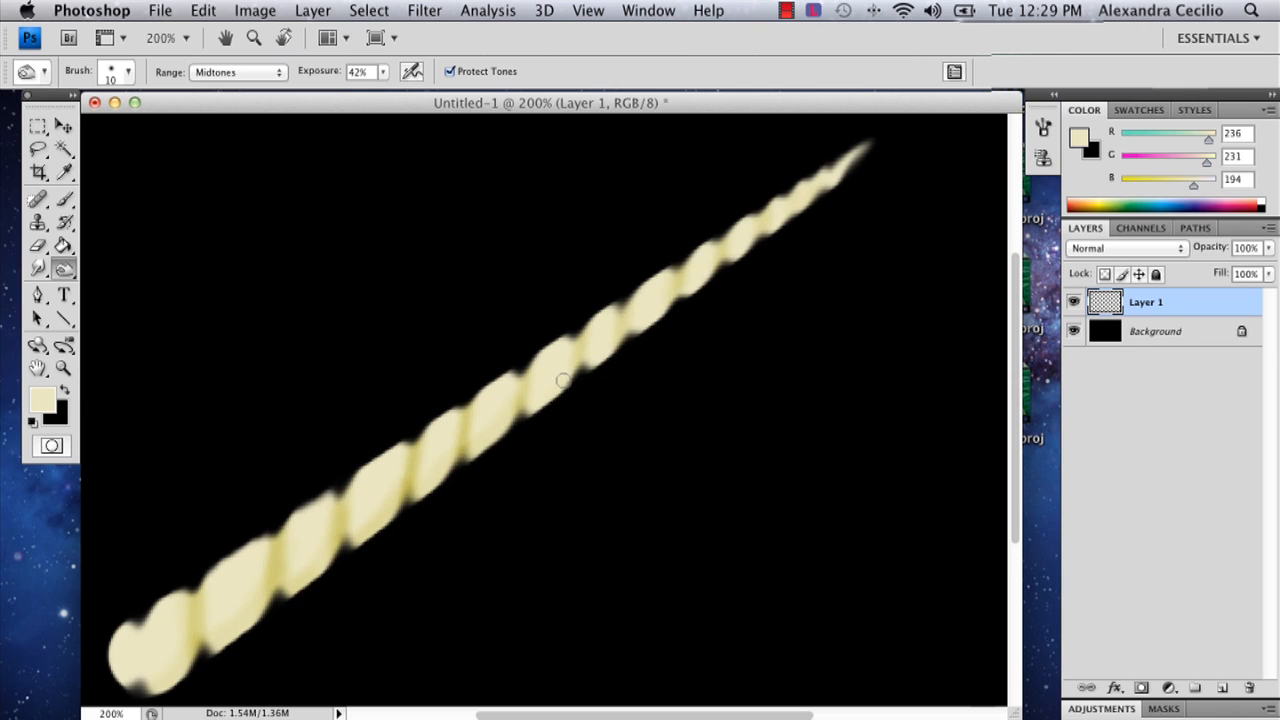
Step: After burning the spiral grooves, switch the Burn range to Highlights
click(238, 71)
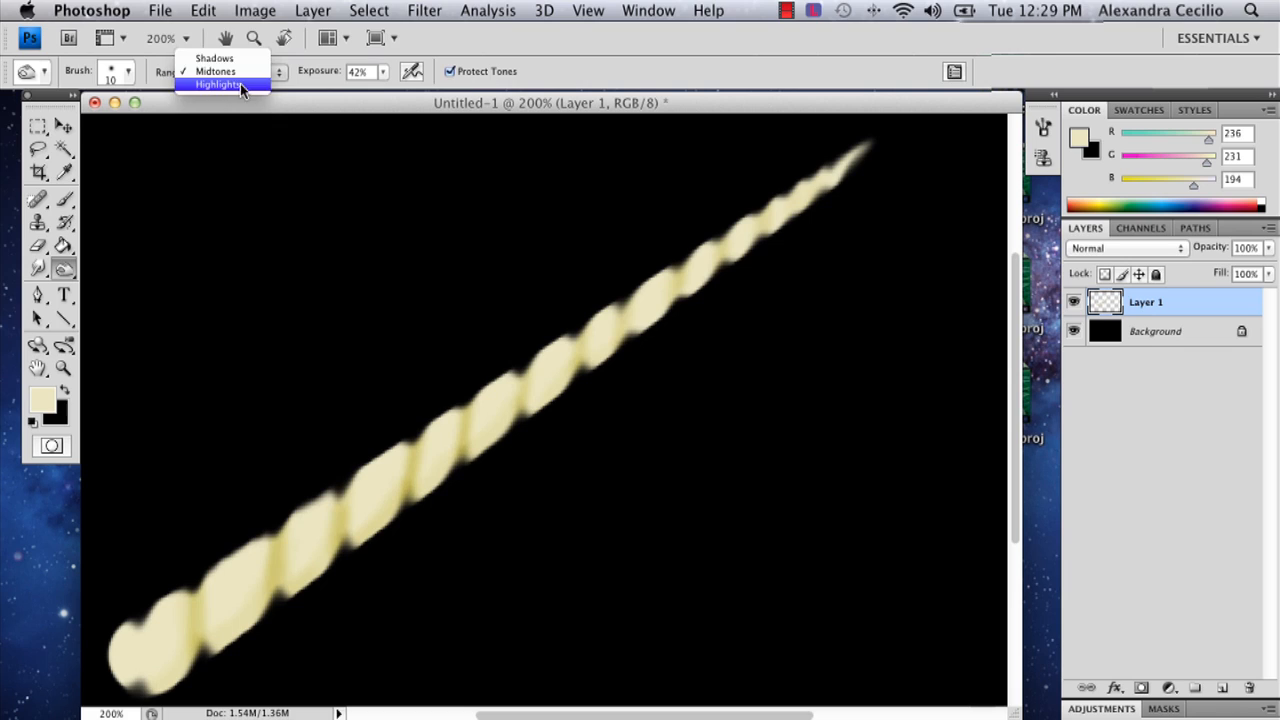
click(218, 84)
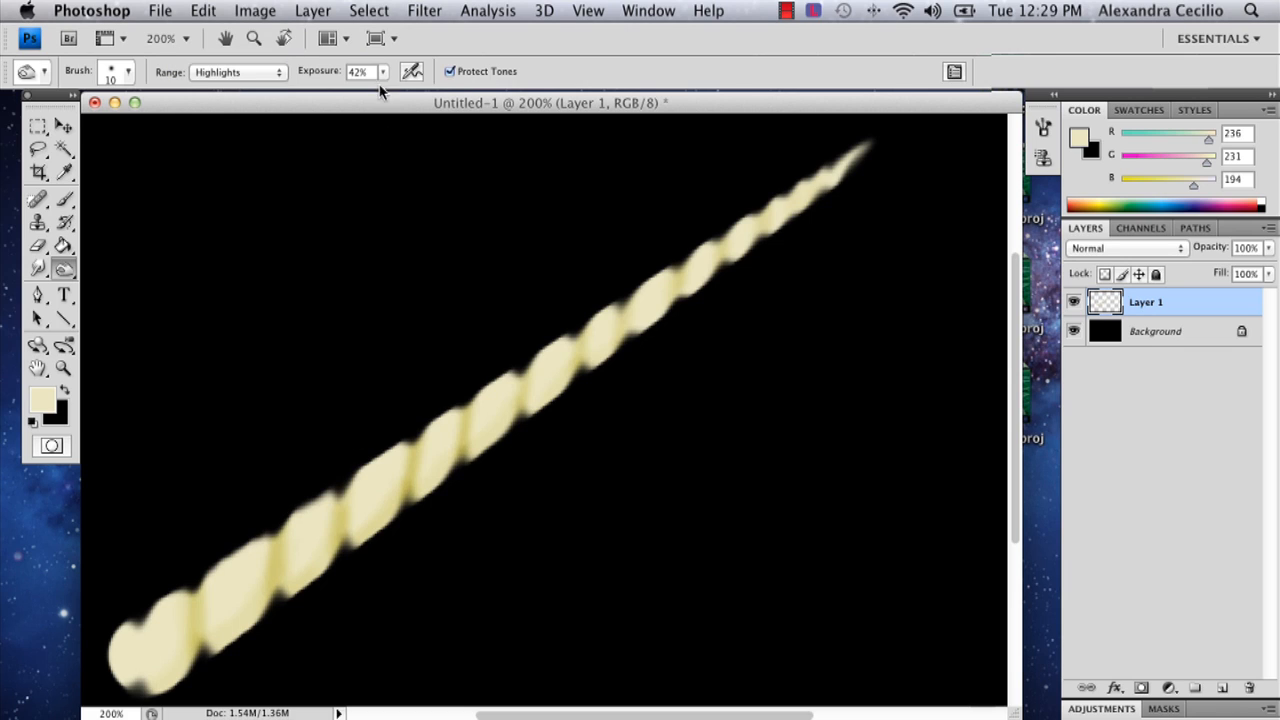